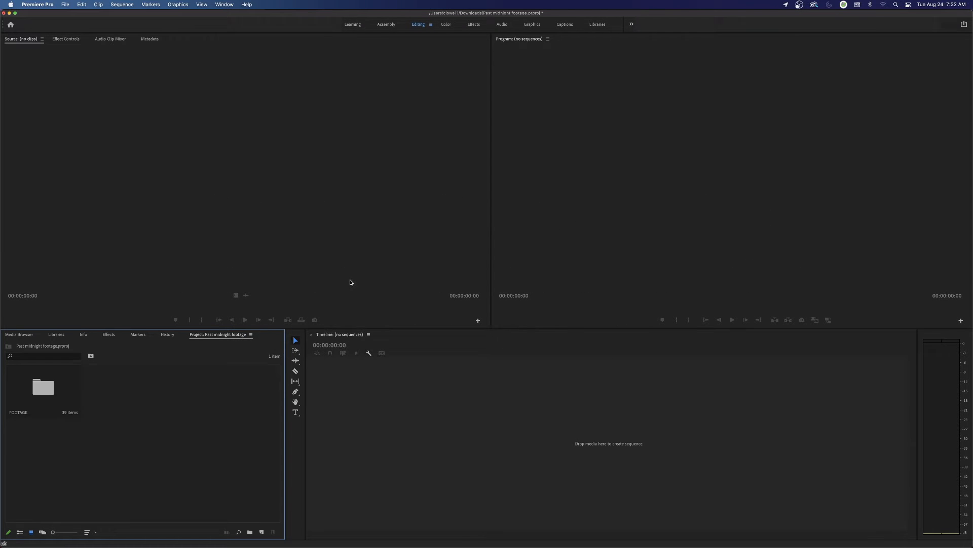
mouse_move(58, 401)
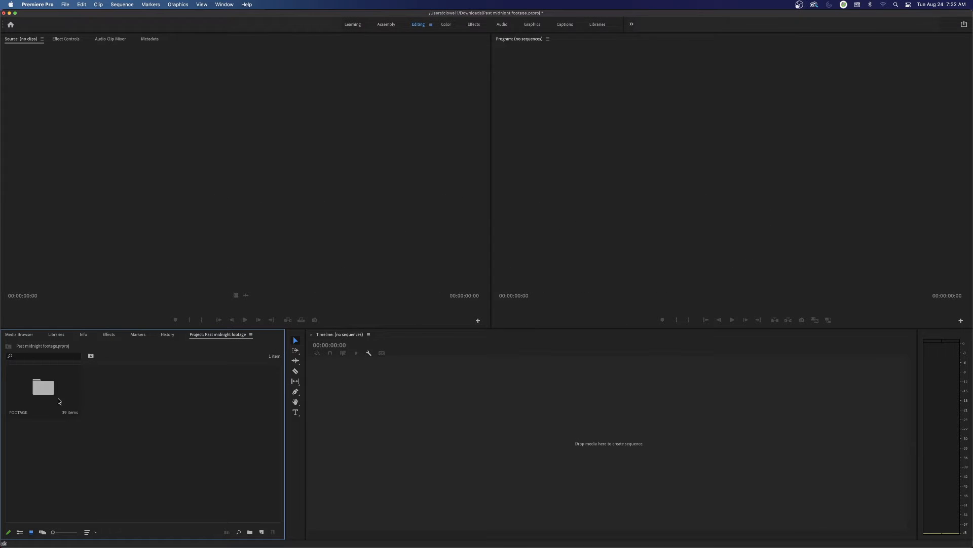
Step: Open the FOOTAGE bin in its own tab and select two clips to preview
double_click(43, 387)
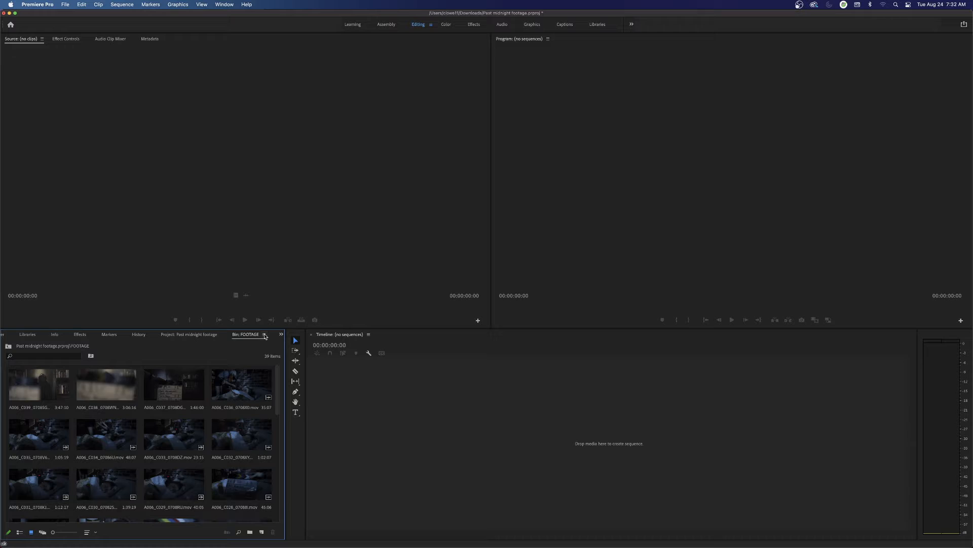
click(105, 386)
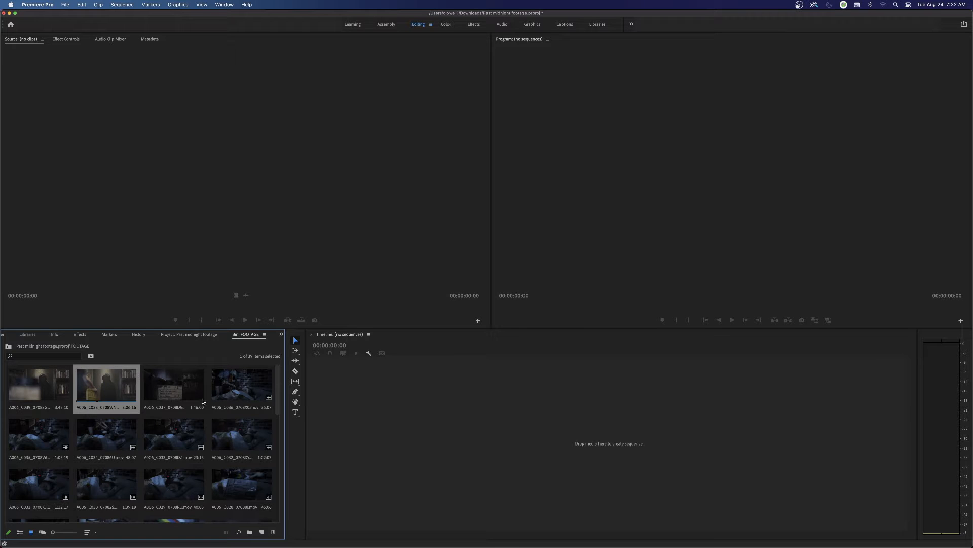
click(174, 385)
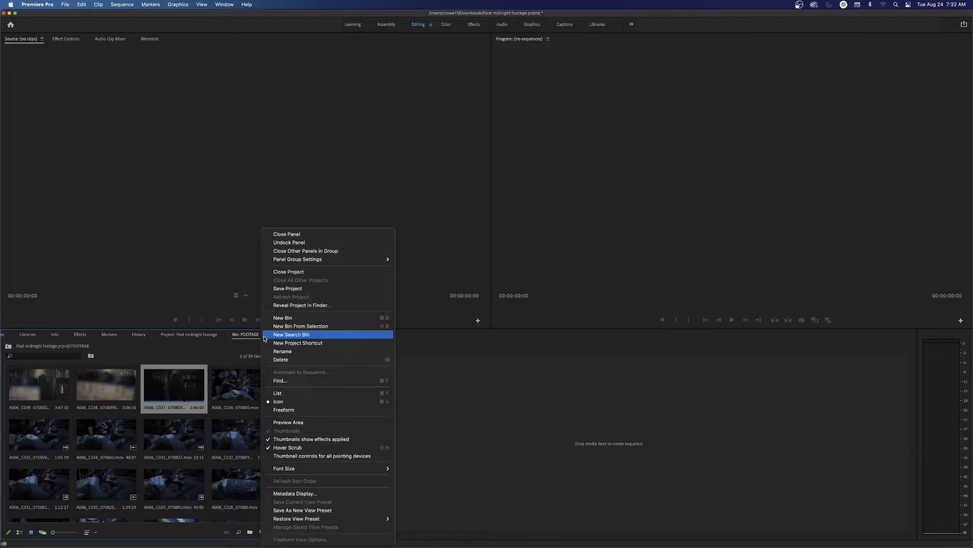
mouse_move(287, 423)
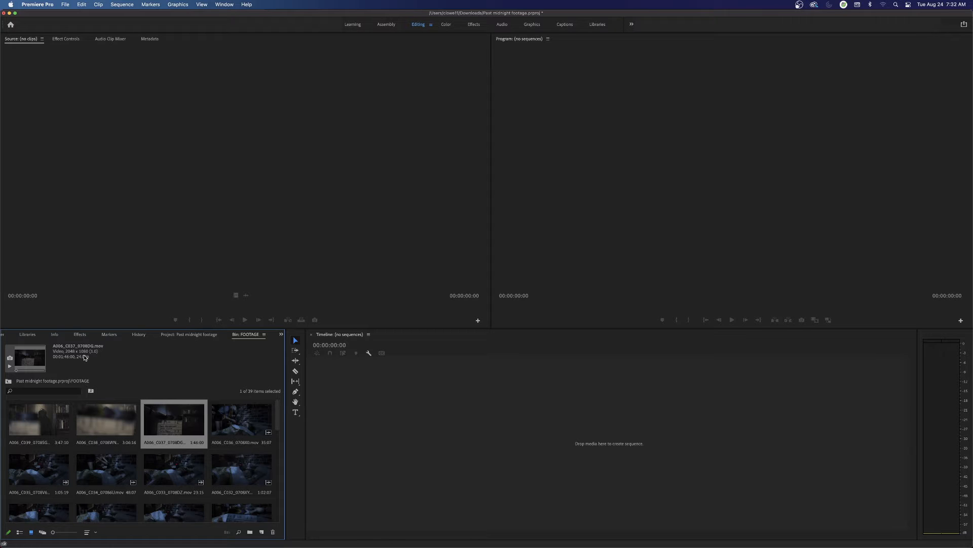
mouse_move(77, 365)
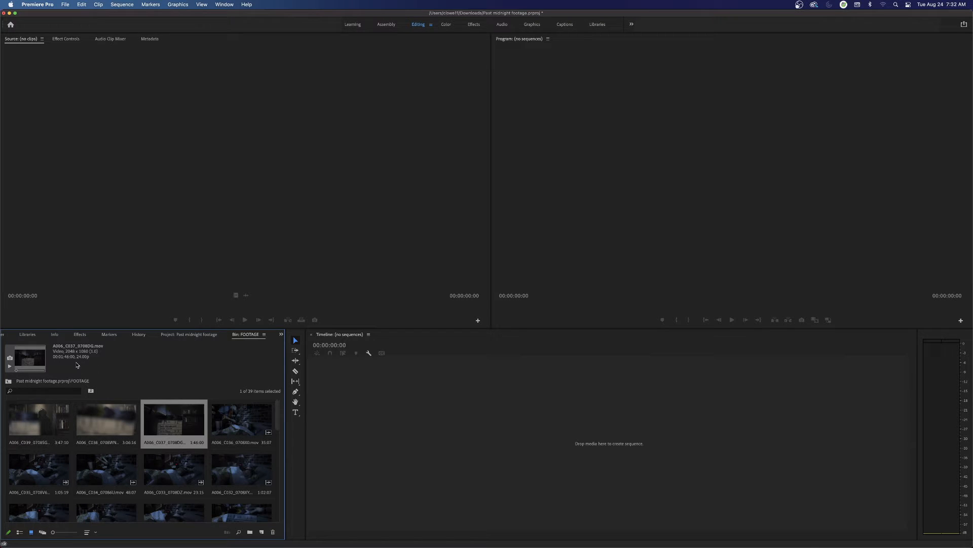
mouse_move(79, 437)
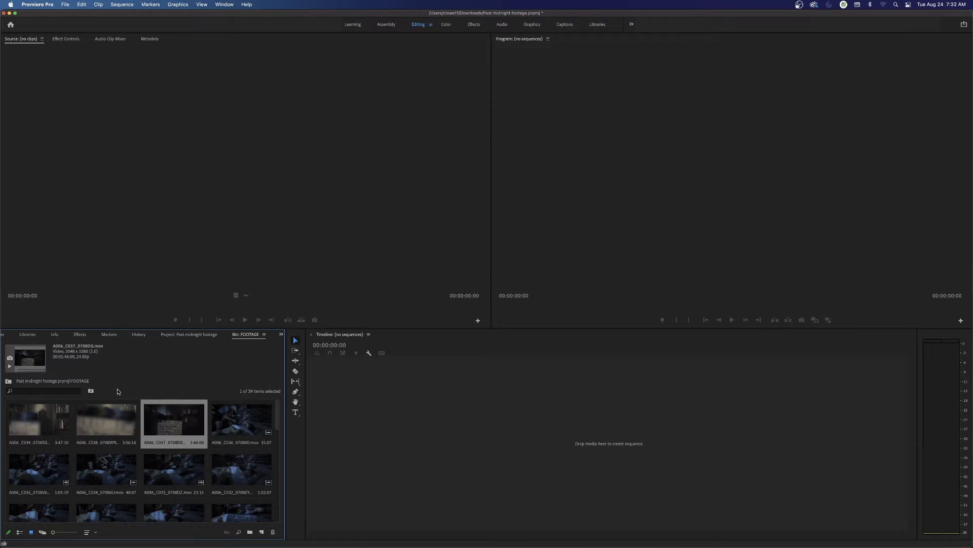
mouse_move(85, 357)
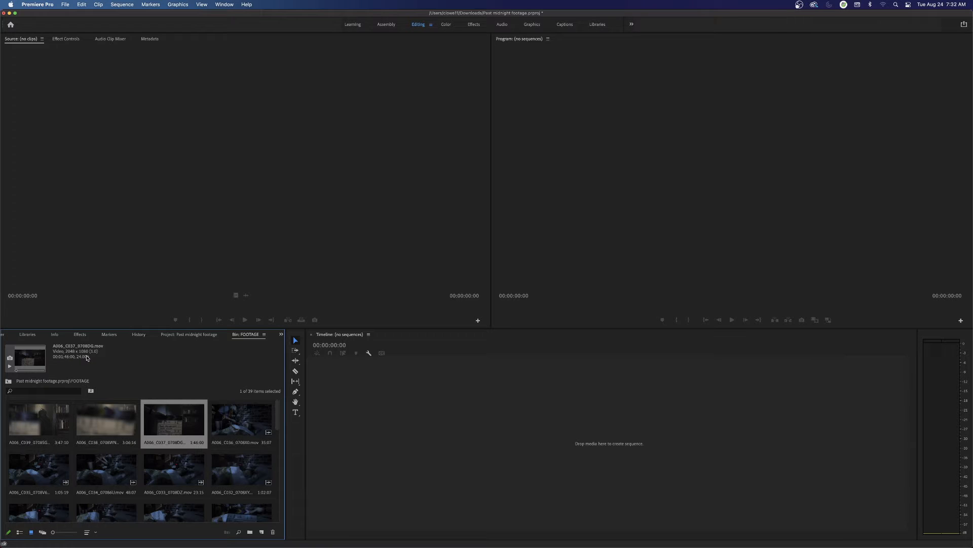
mouse_move(159, 417)
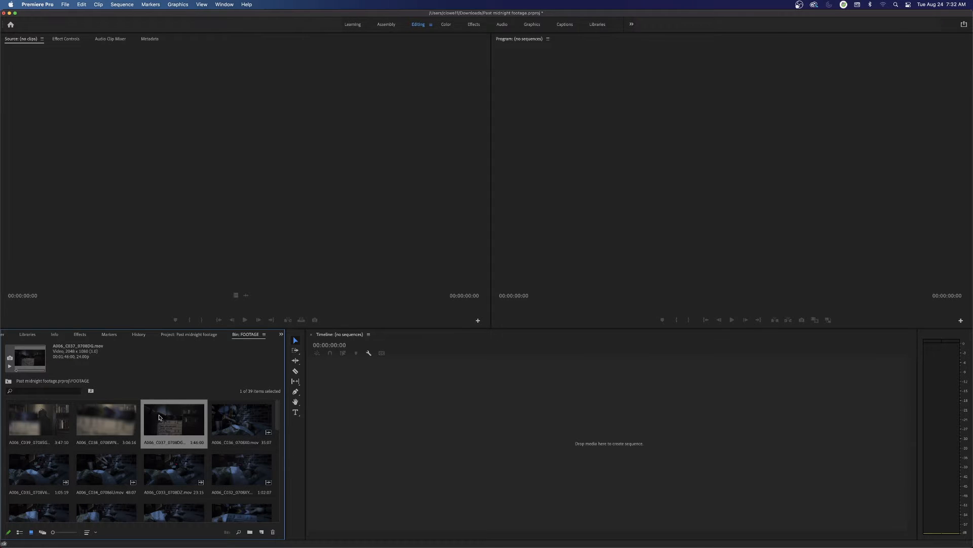
mouse_move(116, 396)
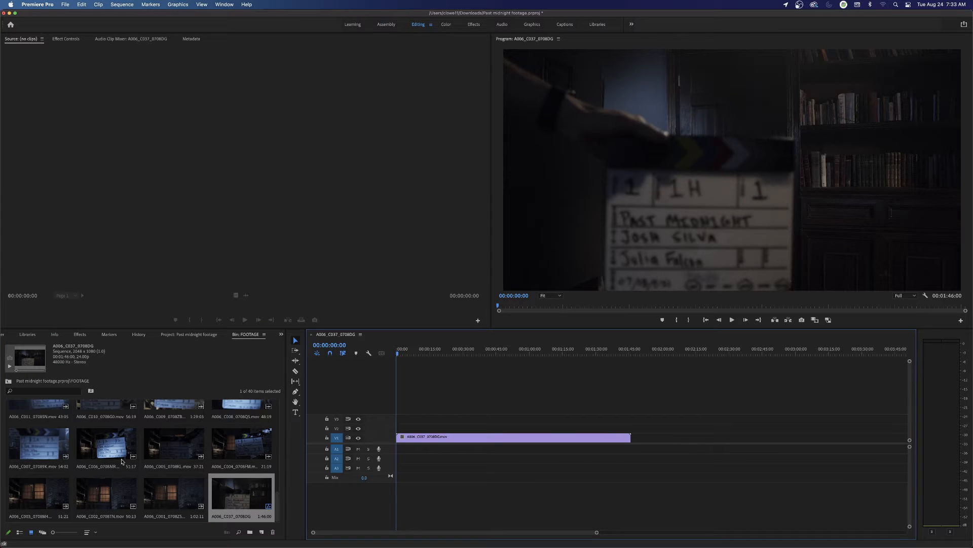
mouse_move(17, 531)
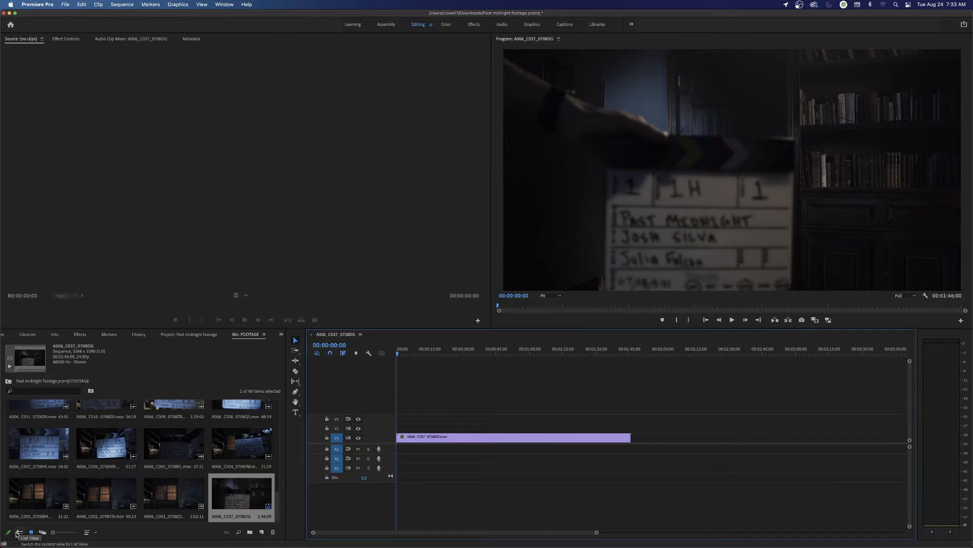
Step: Show the whole project in List View and begin renaming the sequence
click(19, 532)
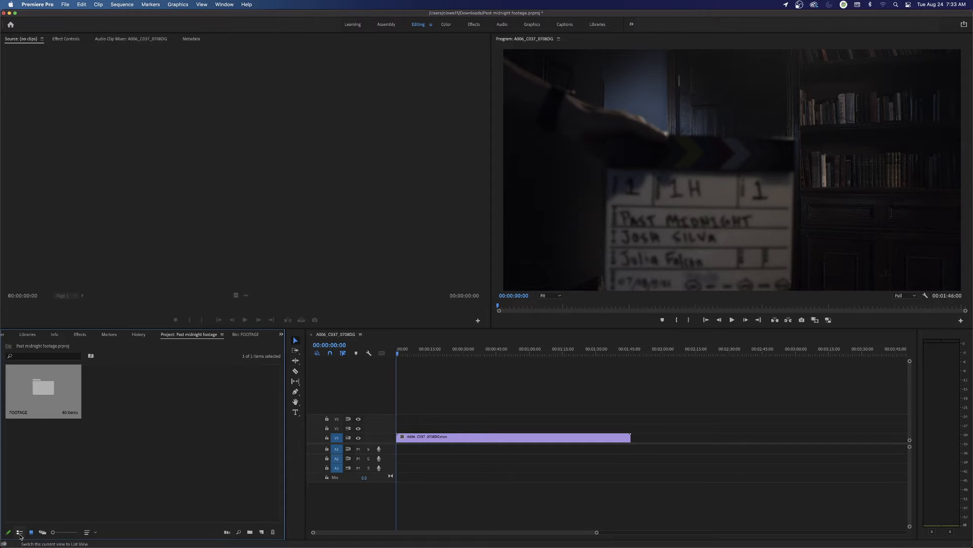
click(19, 532)
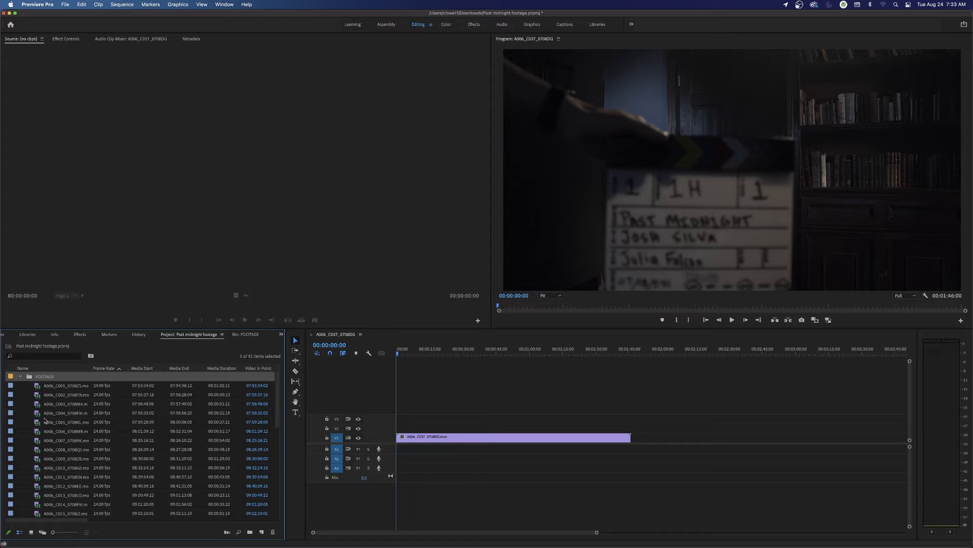
scroll(down, 3)
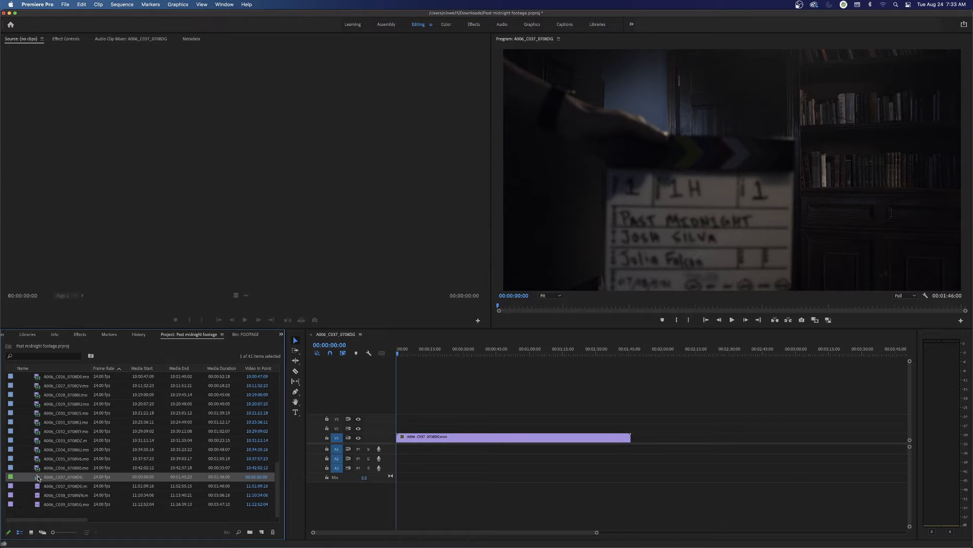
scroll(up, 3)
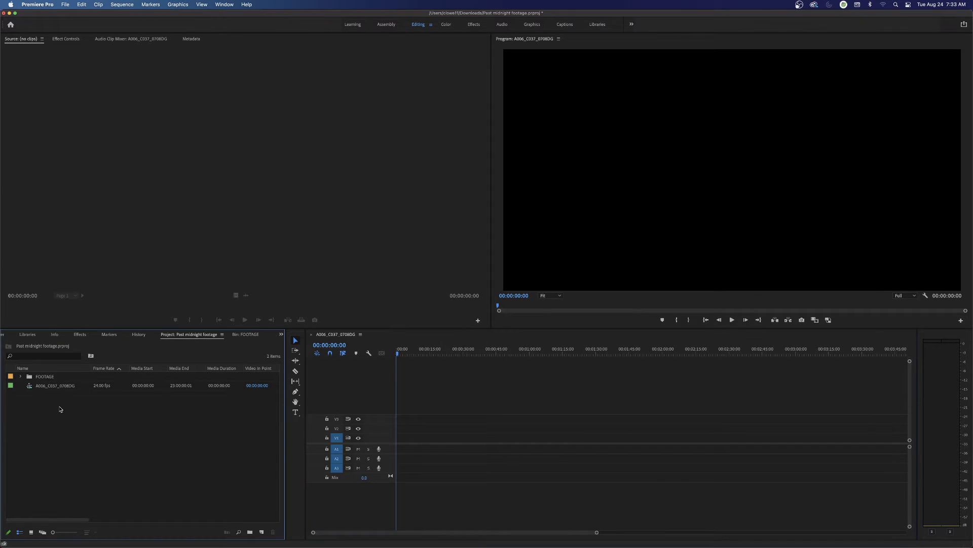
double_click(55, 385)
text(FINAL EDIT)
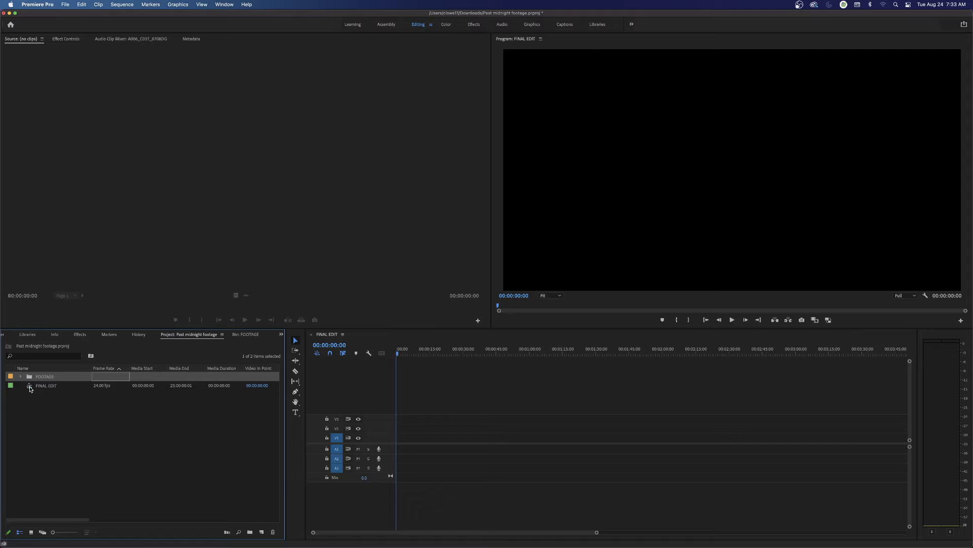
mouse_move(37, 396)
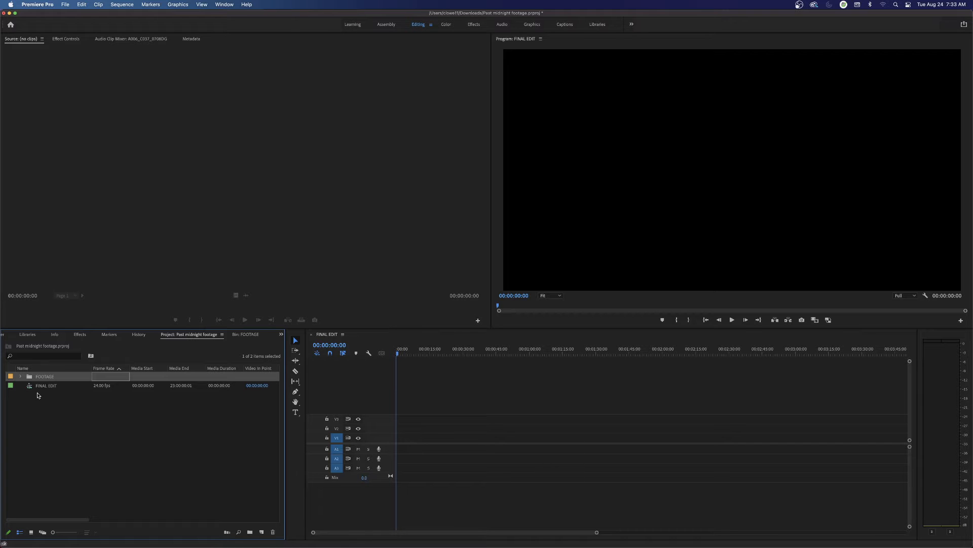
Step: Bring up the item options for the FINAL EDIT sequence
right_click(45, 385)
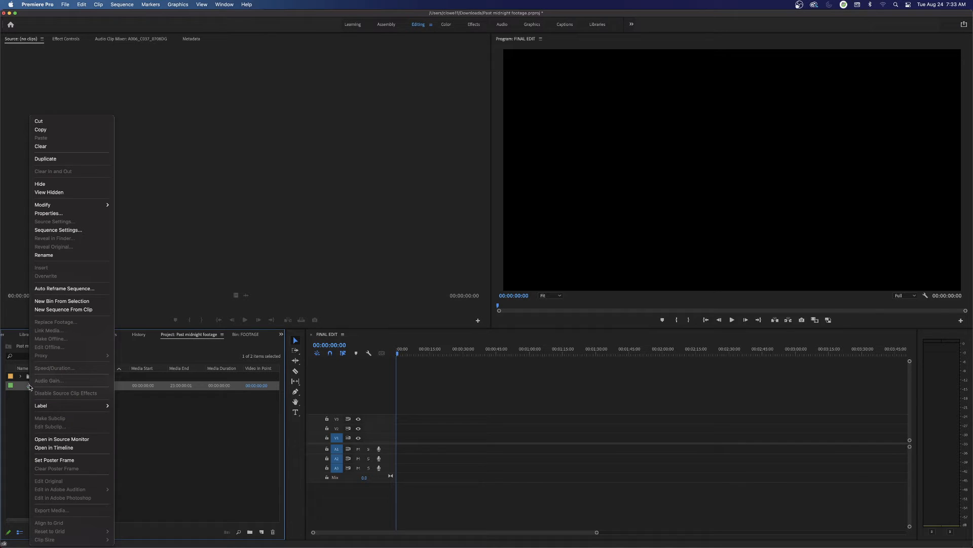
mouse_move(58, 352)
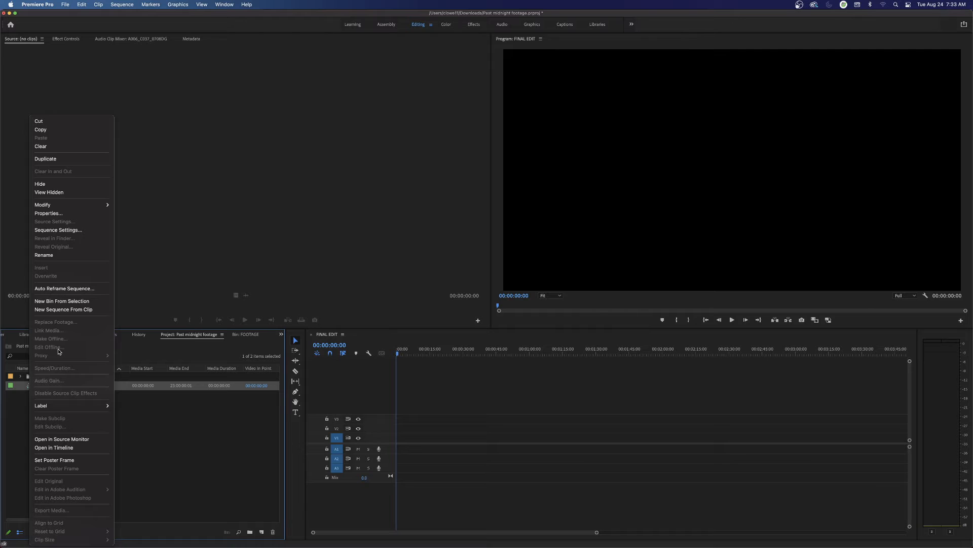
mouse_move(71, 230)
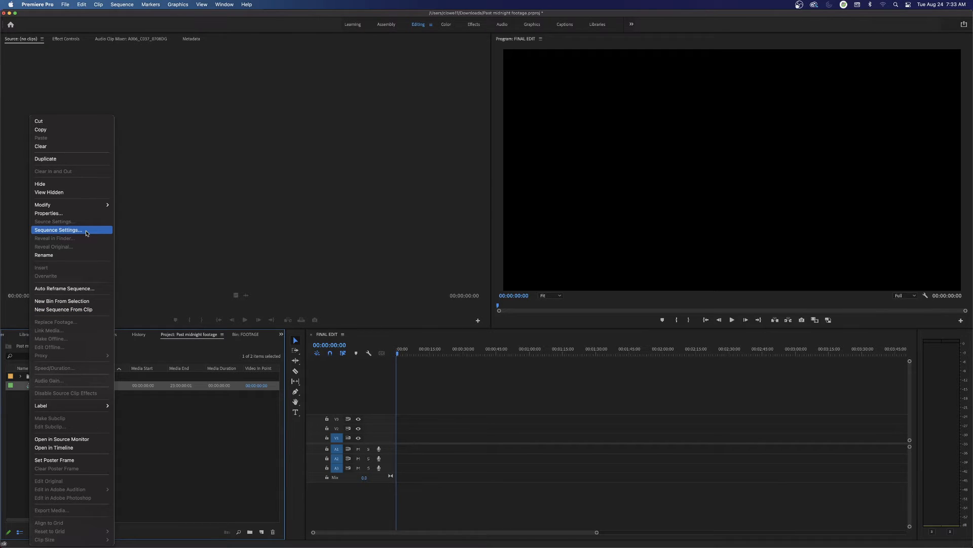
Step: Open Sequence Settings for the FINAL EDIT sequence
click(57, 230)
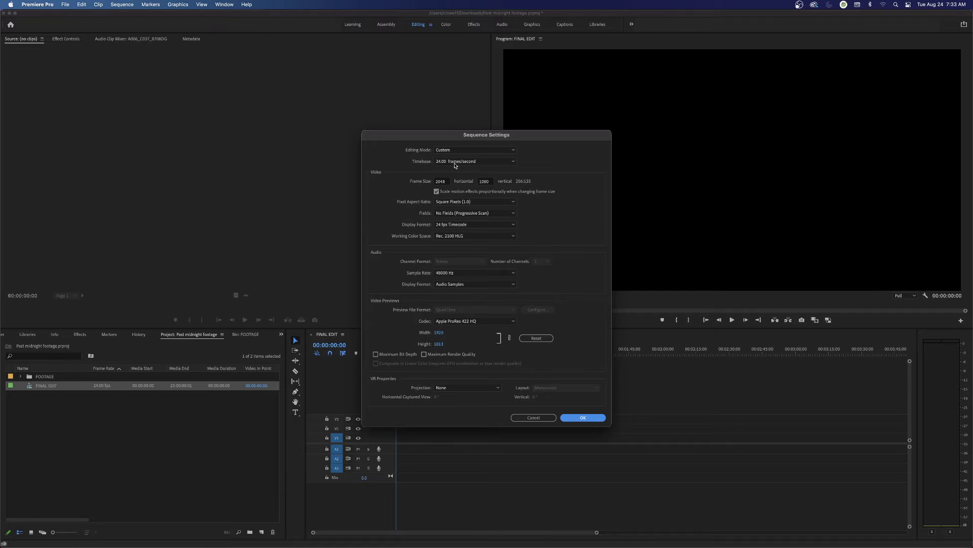
mouse_move(457, 177)
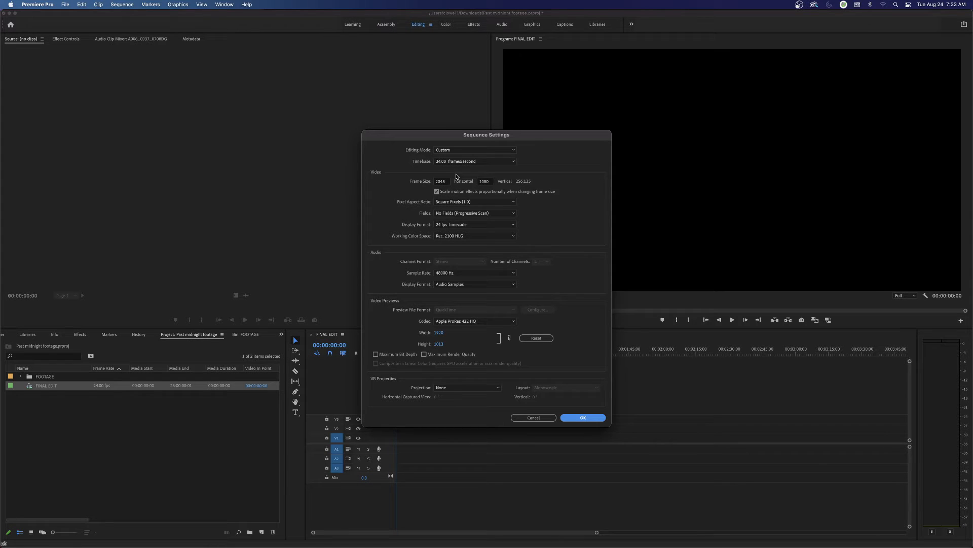
mouse_move(453, 170)
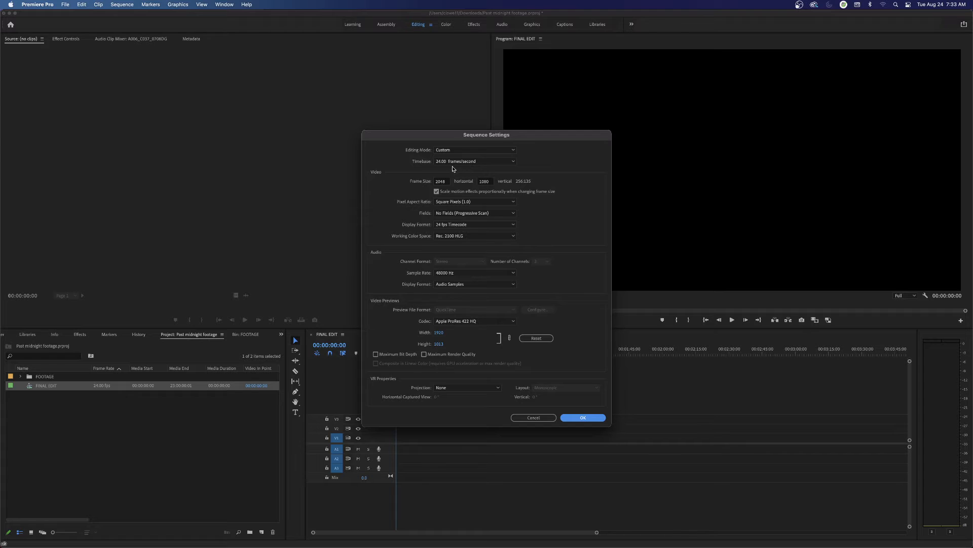
mouse_move(461, 166)
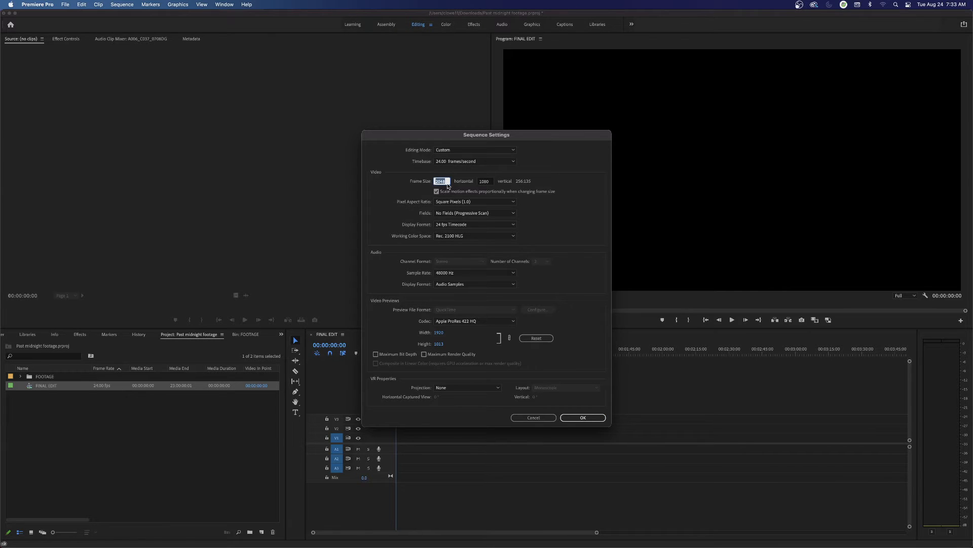
mouse_move(476, 187)
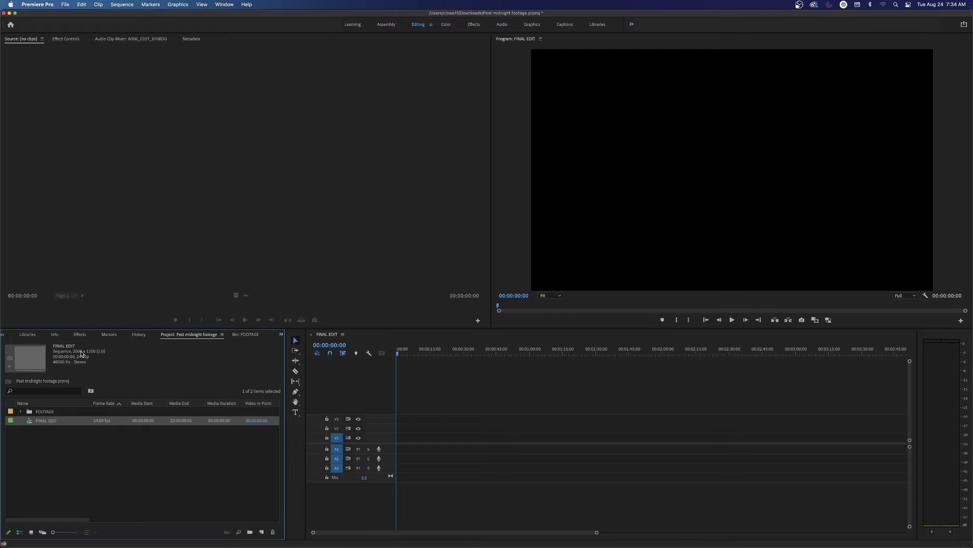
mouse_move(246, 351)
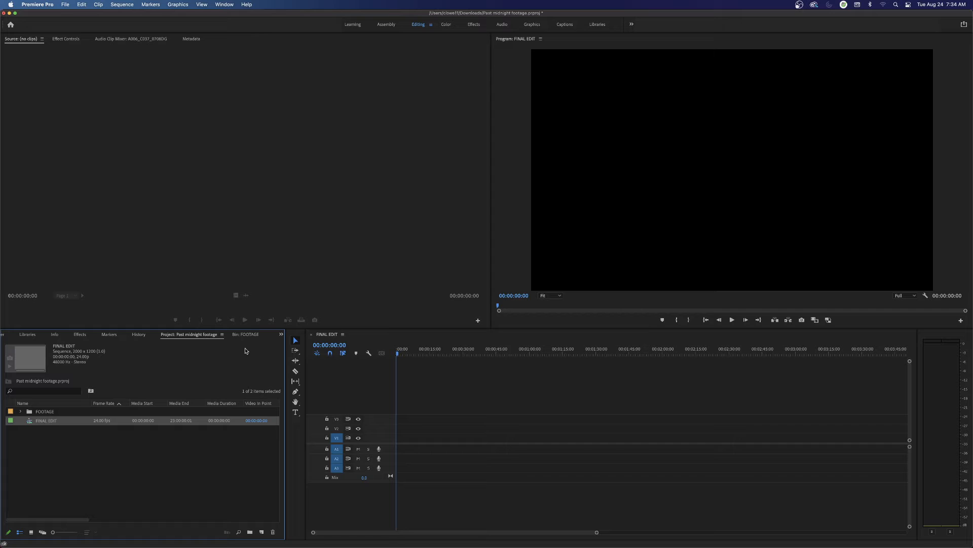
Step: Expand the FOOTAGE bin in the project list and select its first clip
click(20, 411)
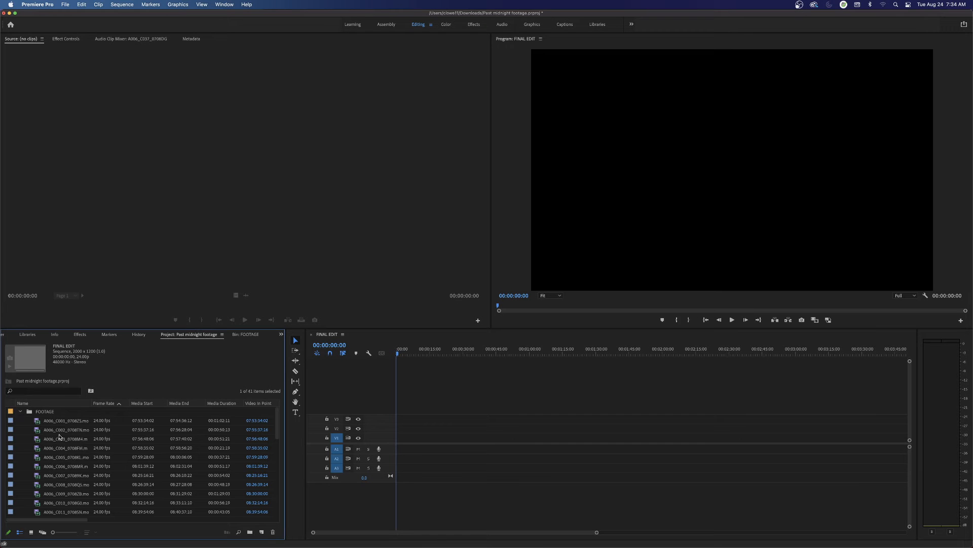
click(65, 420)
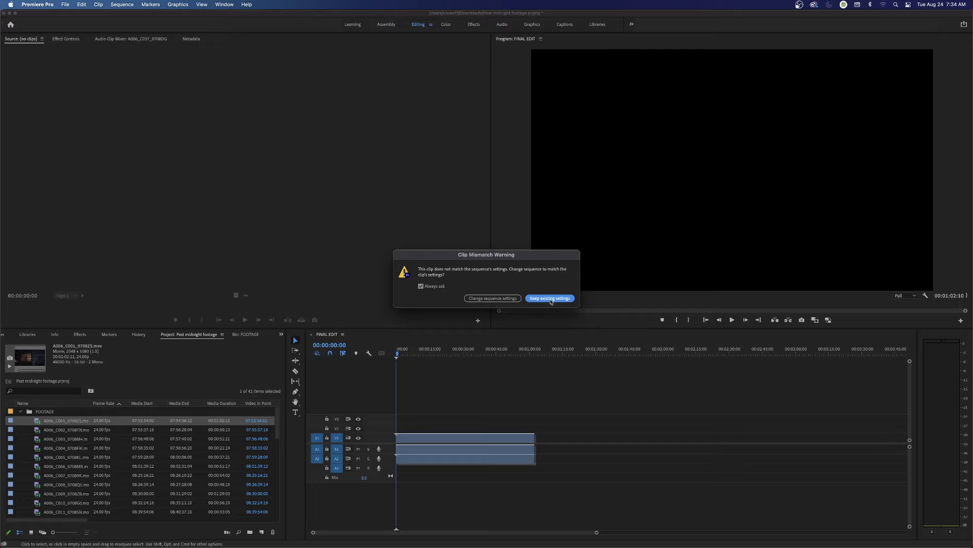
Step: Keep the existing sequence settings, show the bin as thumbnails, and preview the bed close-up
click(548, 298)
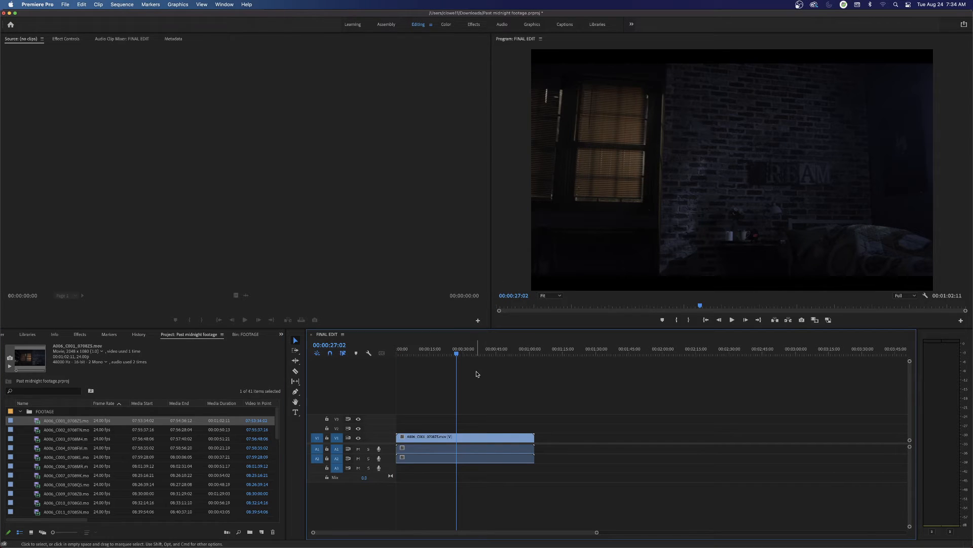
mouse_move(600, 124)
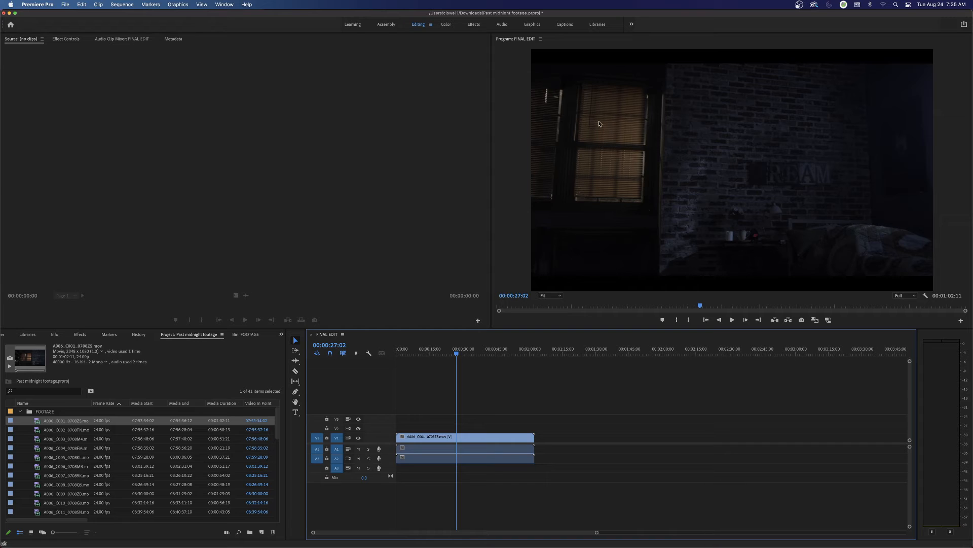
mouse_move(807, 63)
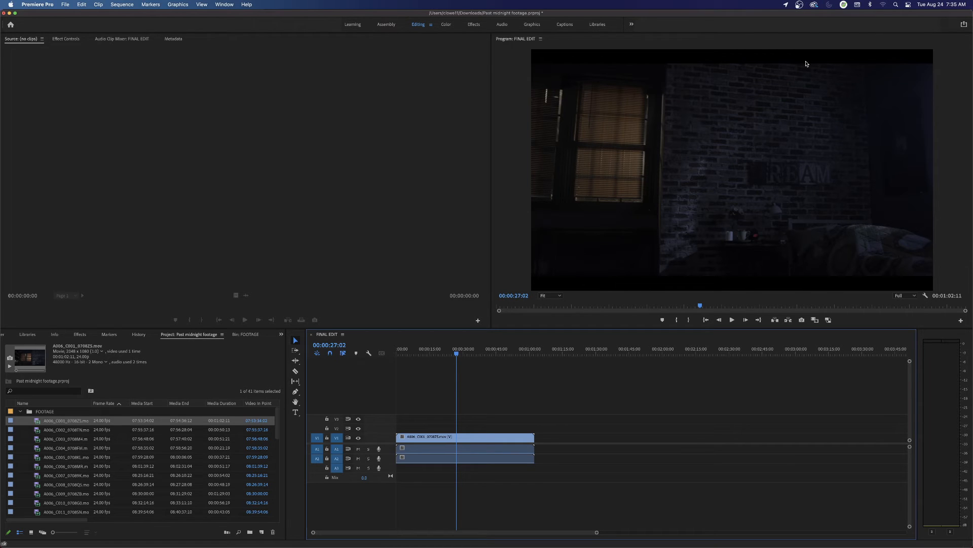
mouse_move(529, 202)
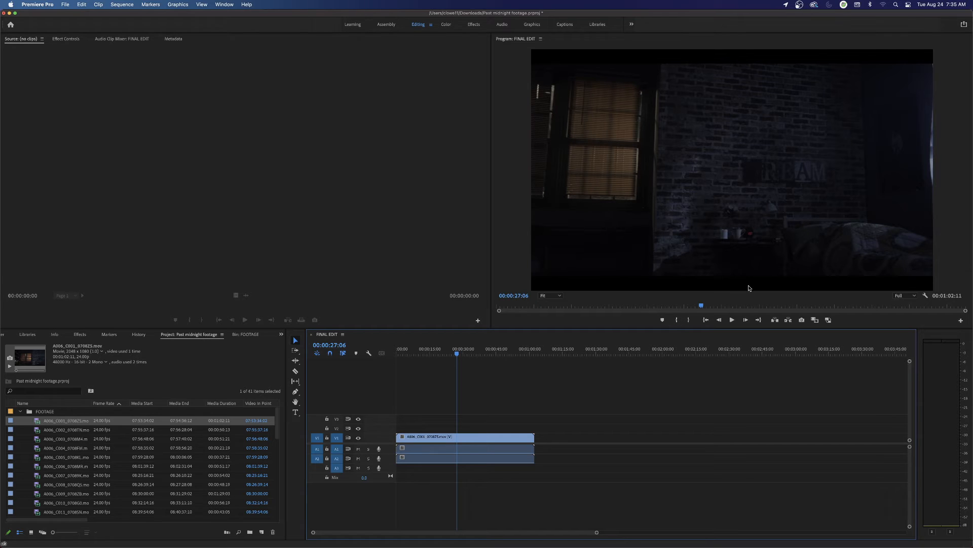
mouse_move(41, 462)
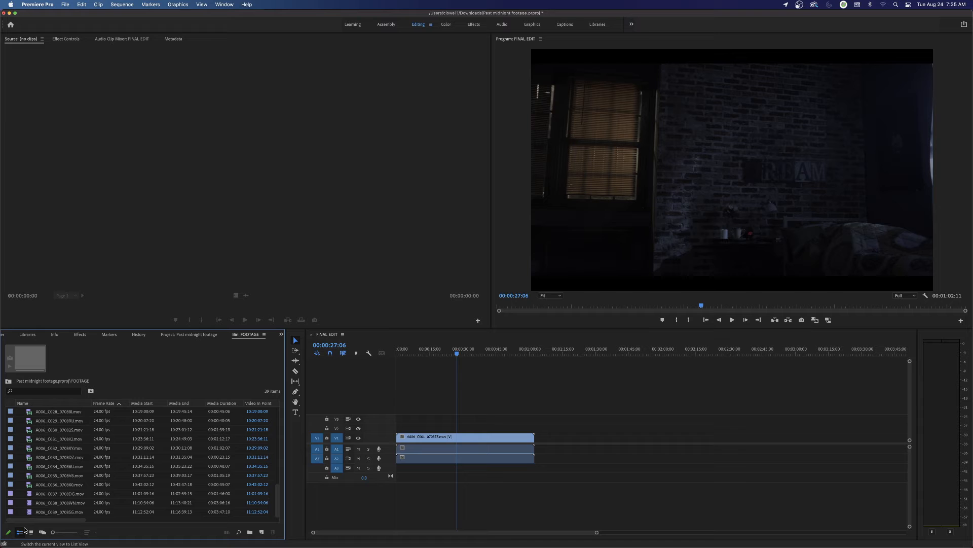
click(20, 532)
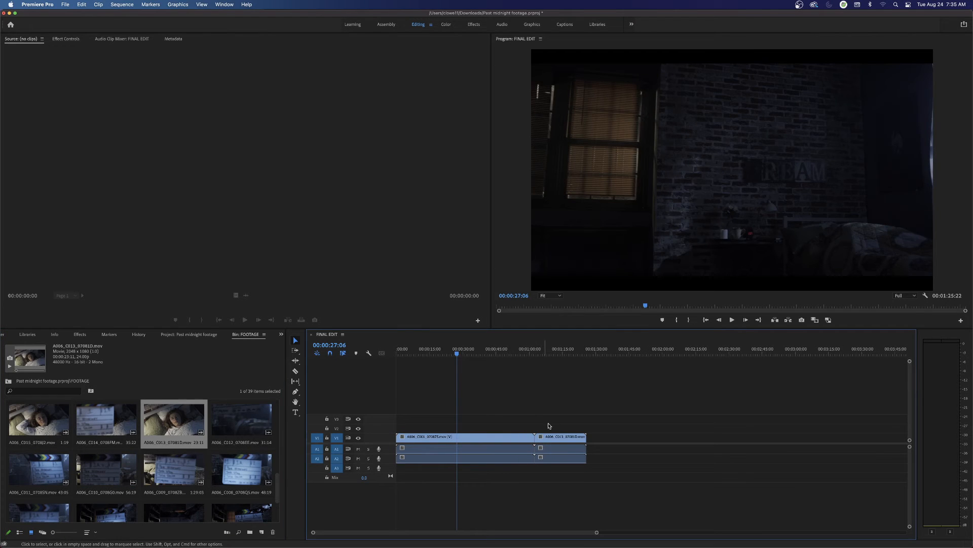
click(564, 354)
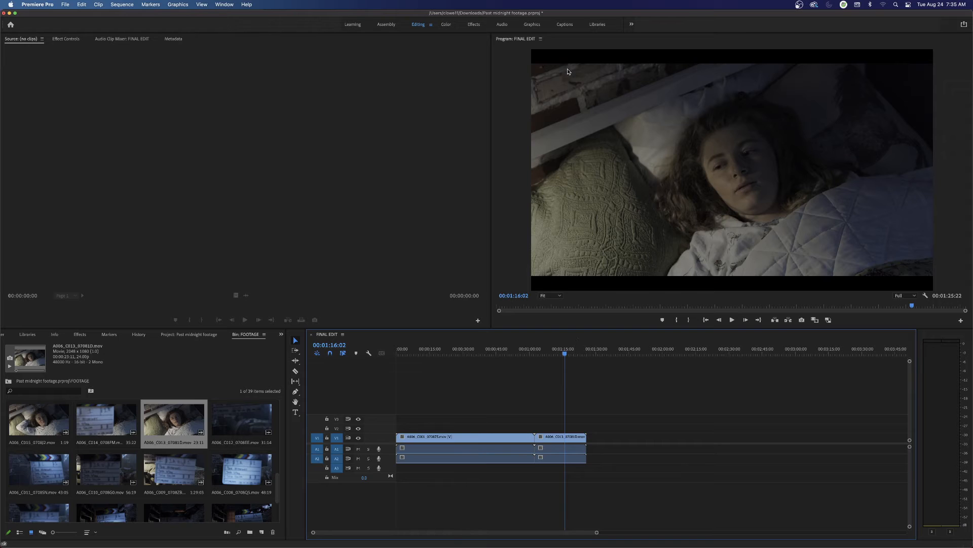
mouse_move(732, 291)
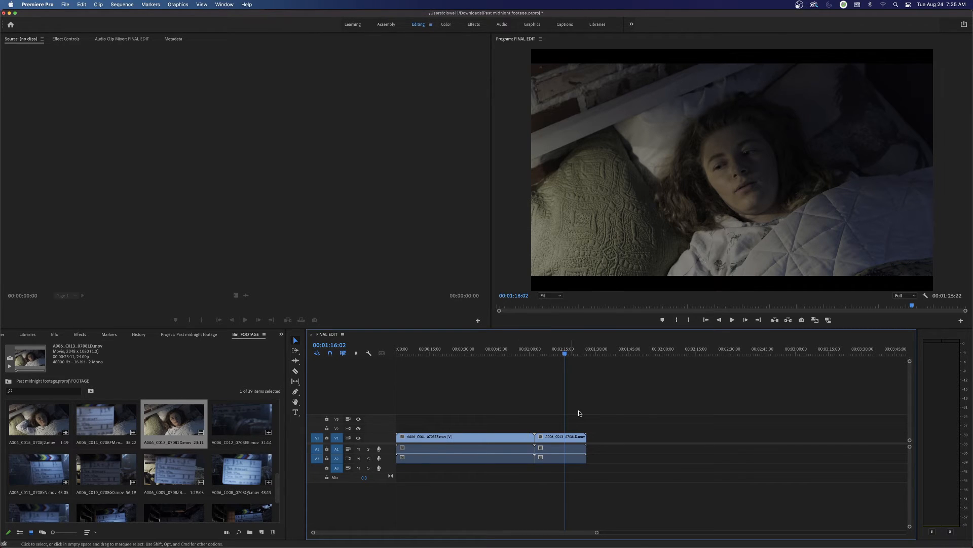
mouse_move(563, 434)
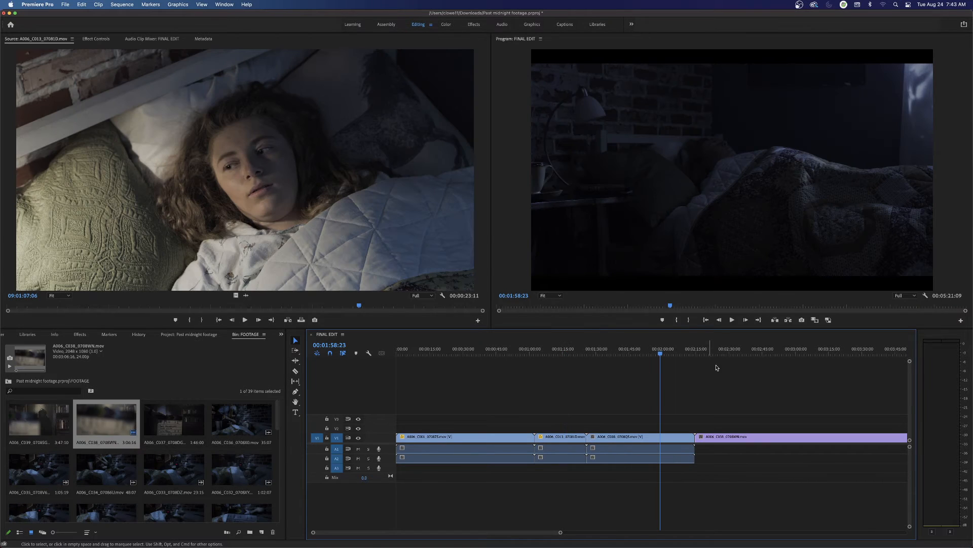
click(765, 348)
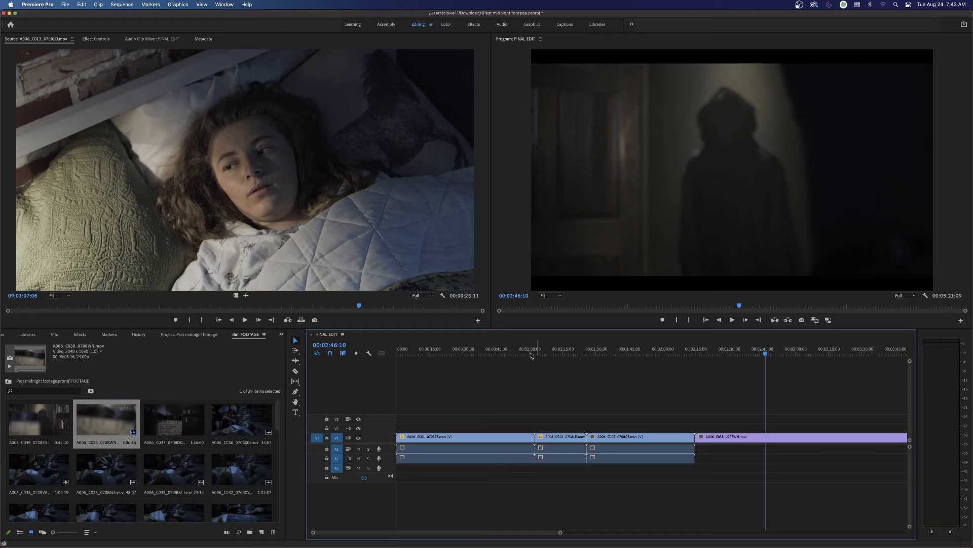
click(550, 348)
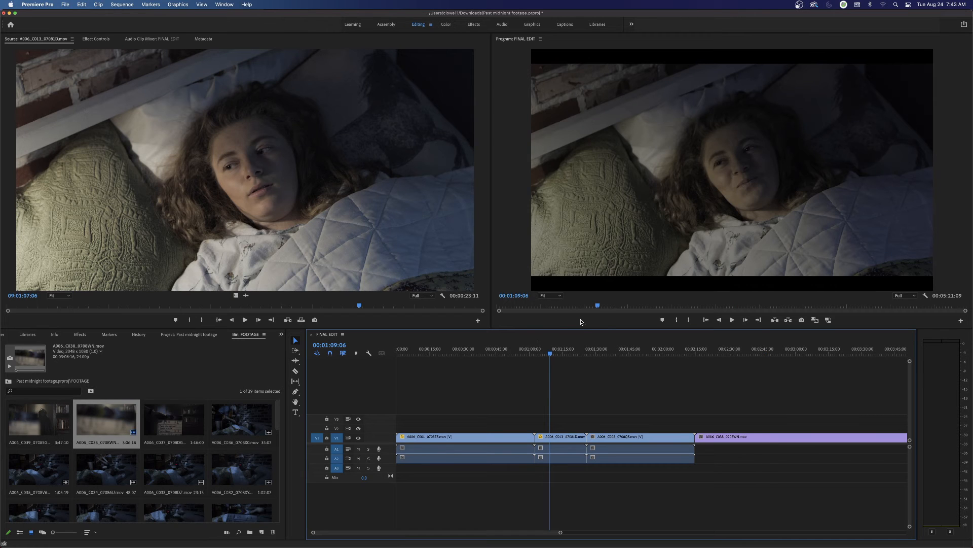
mouse_move(652, 291)
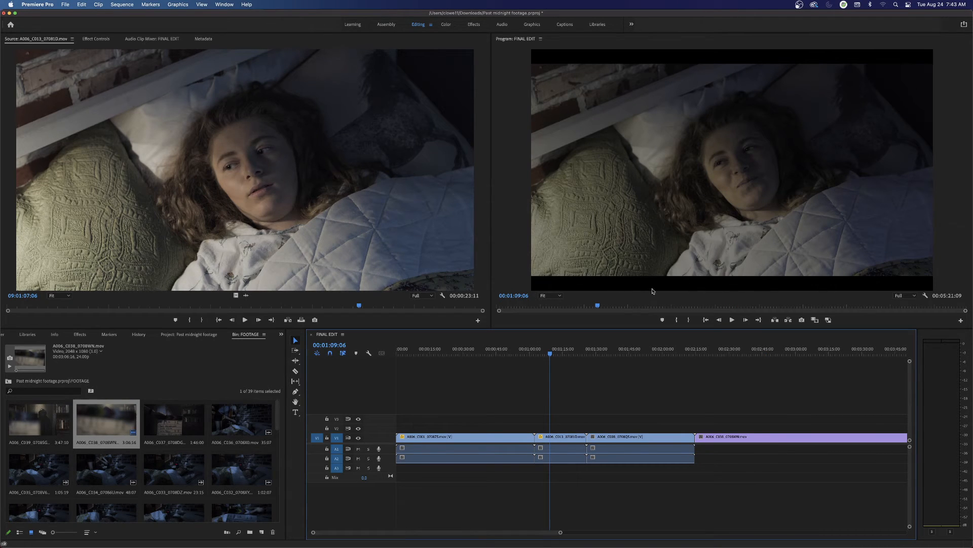
mouse_move(566, 428)
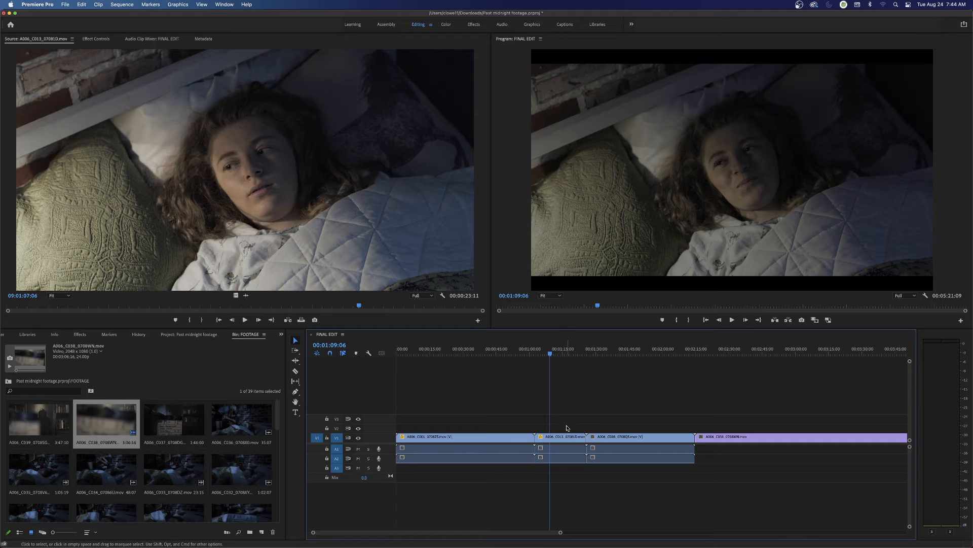
click(558, 436)
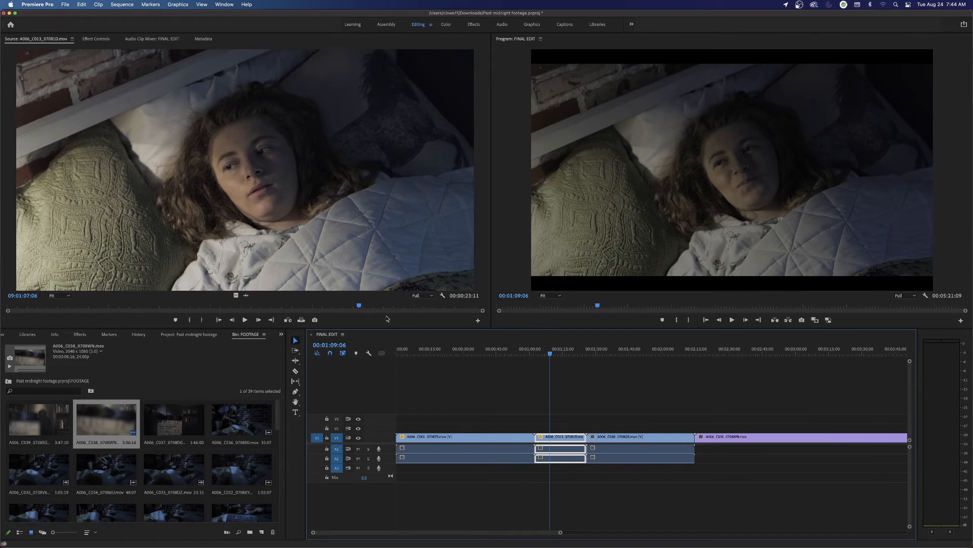
click(96, 39)
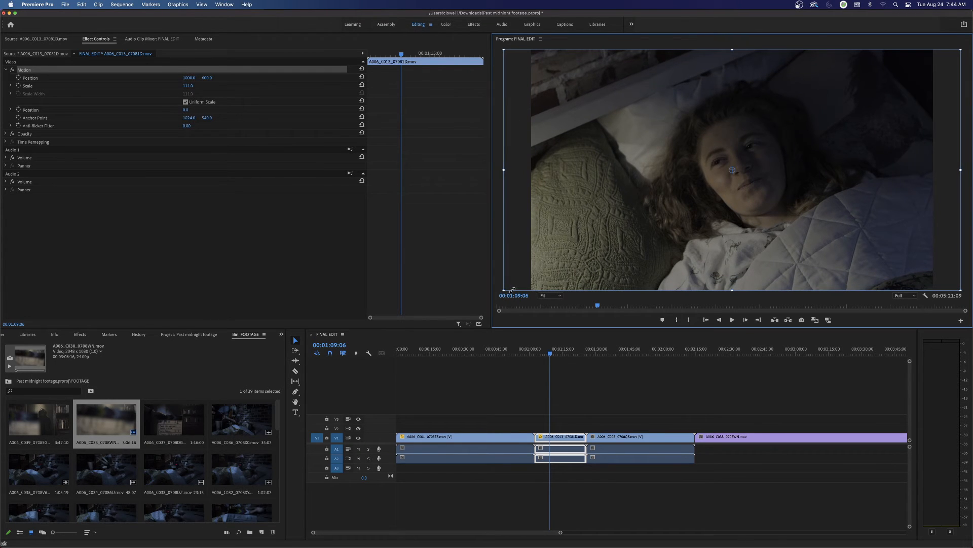
Step: Deselect, then reselect the bed close-up to show Scale 111.0 and Position 1000, 600
click(565, 366)
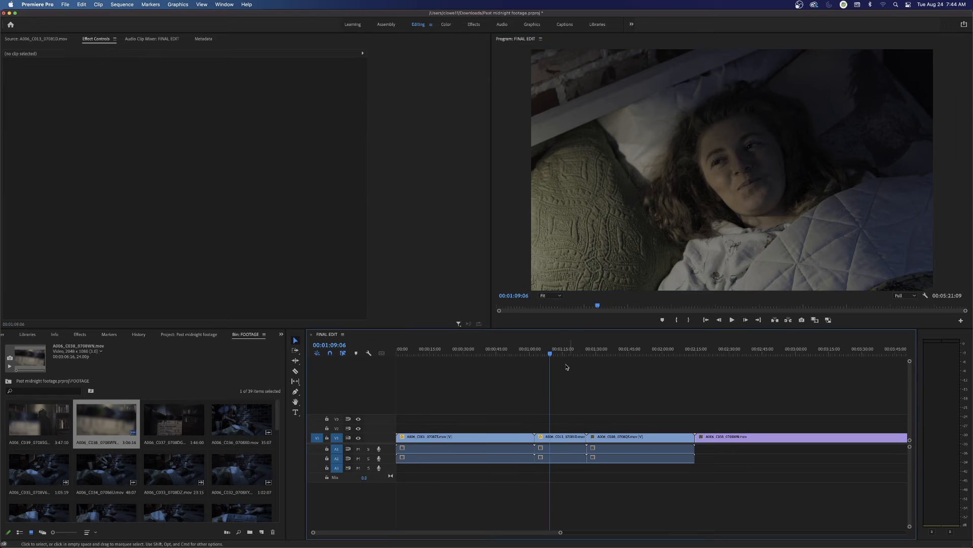
mouse_move(703, 188)
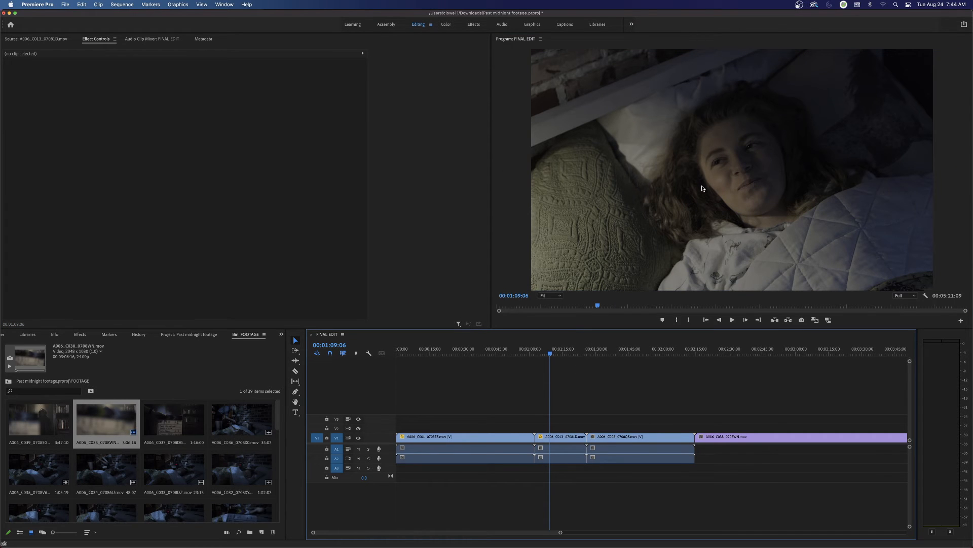
mouse_move(548, 367)
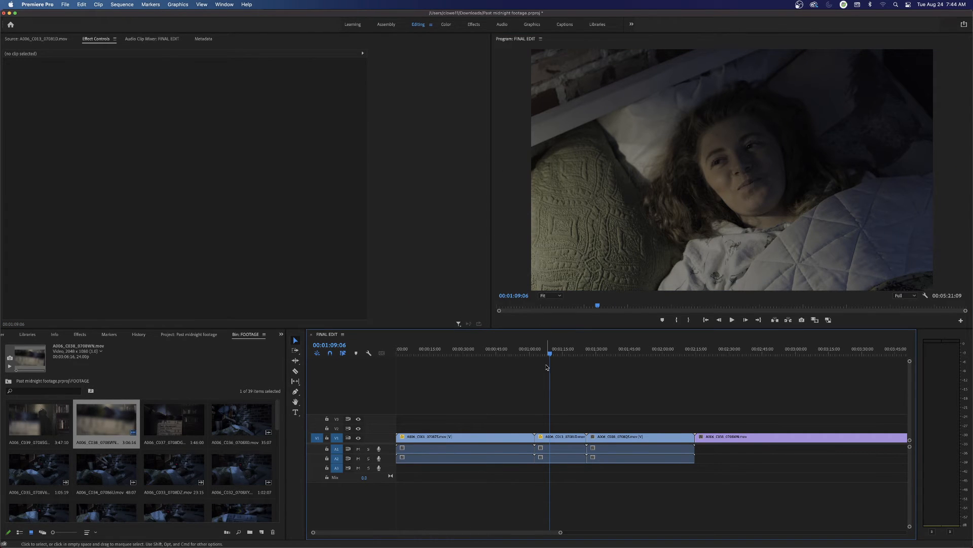
click(559, 436)
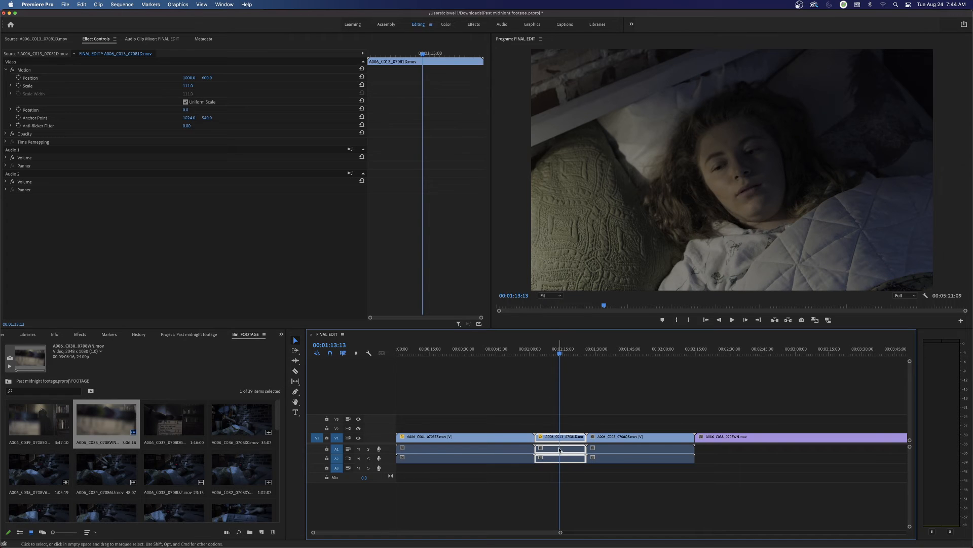
mouse_move(562, 447)
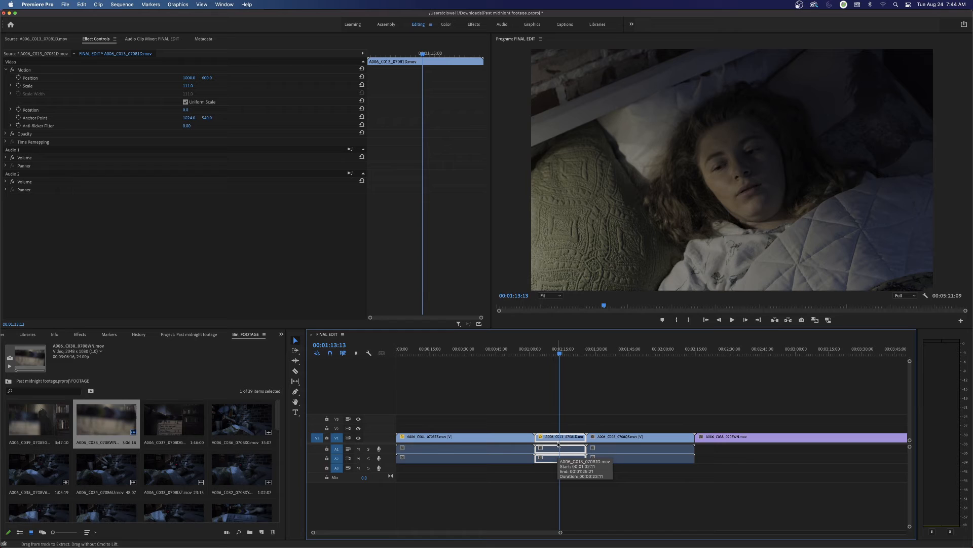
Step: Marquee-select all four FINAL EDIT clips and bring up their options menu
click(467, 406)
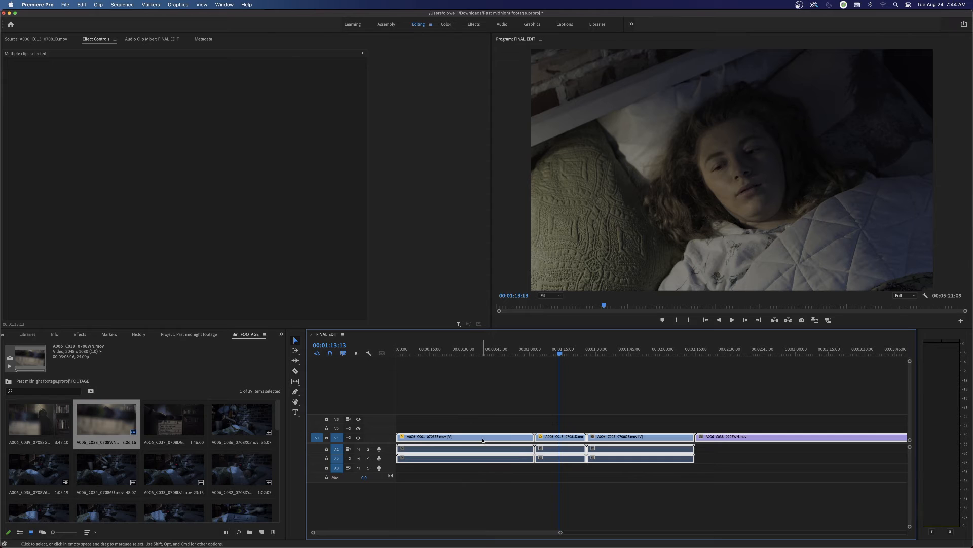
right_click(462, 437)
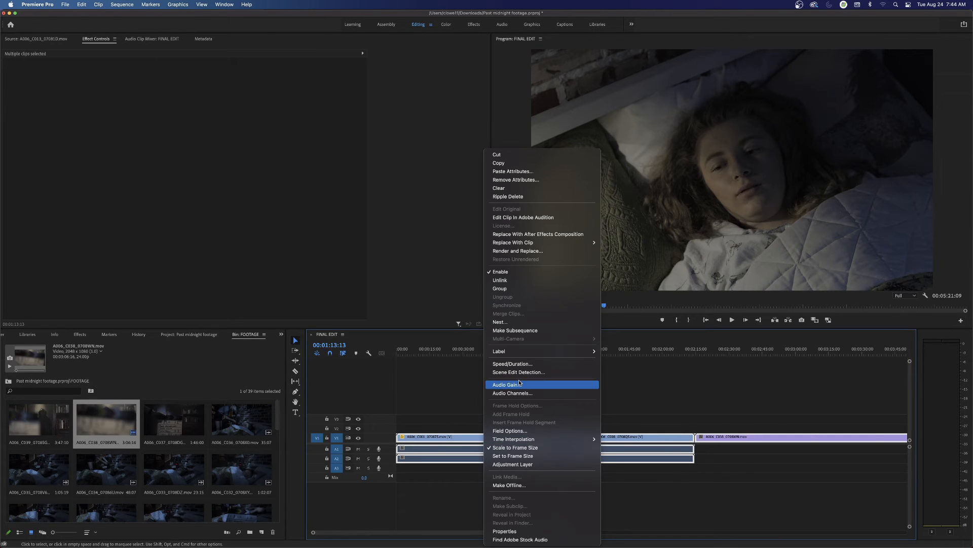
mouse_move(526, 172)
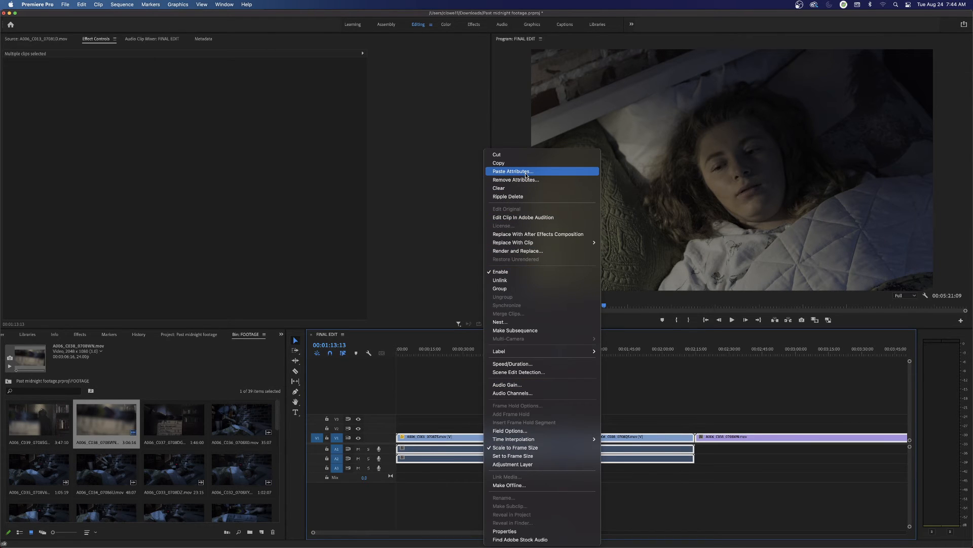
Step: Choose Paste Attributes for the selected clips and uncheck everything except Motion
click(511, 171)
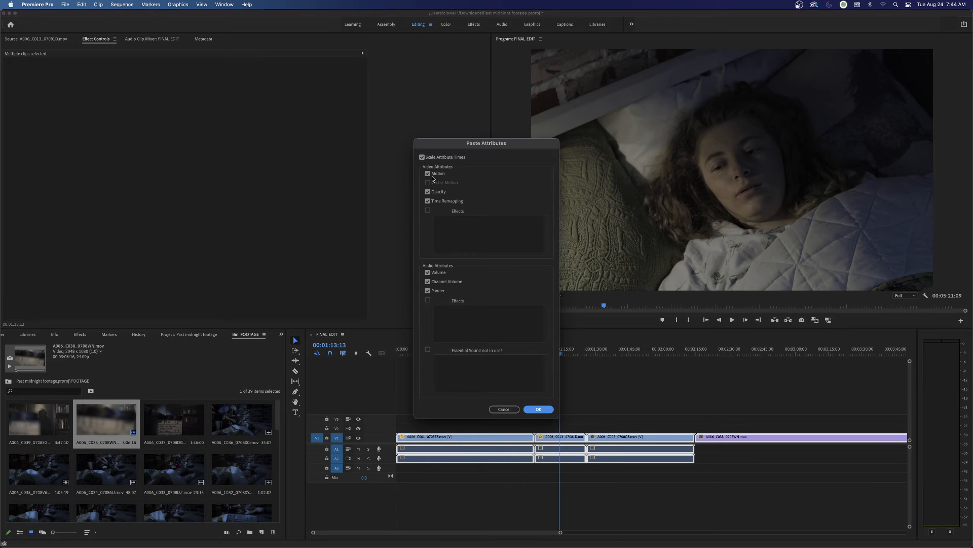
click(427, 191)
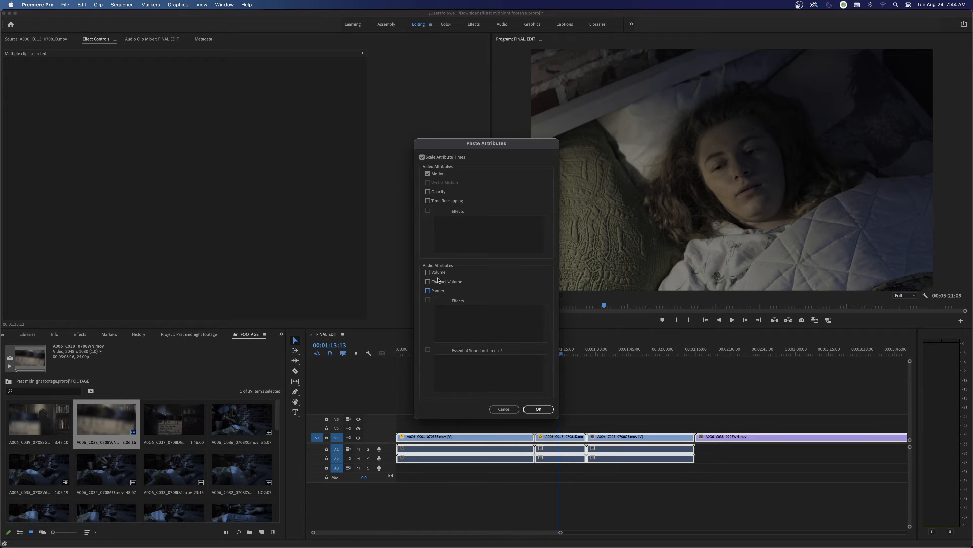
mouse_move(439, 243)
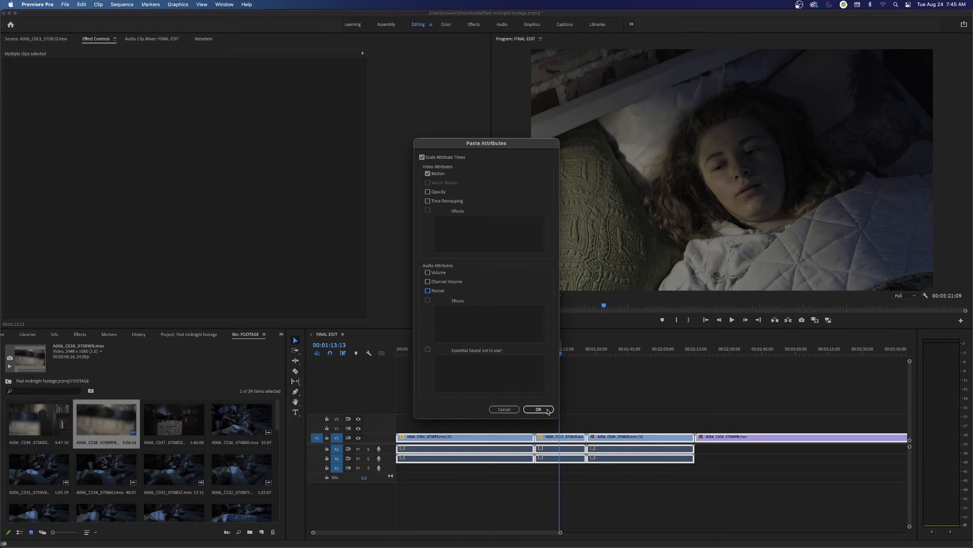
Step: Paste only Motion onto the clips, then preview the door, dark bed and girl close-up shots
click(538, 409)
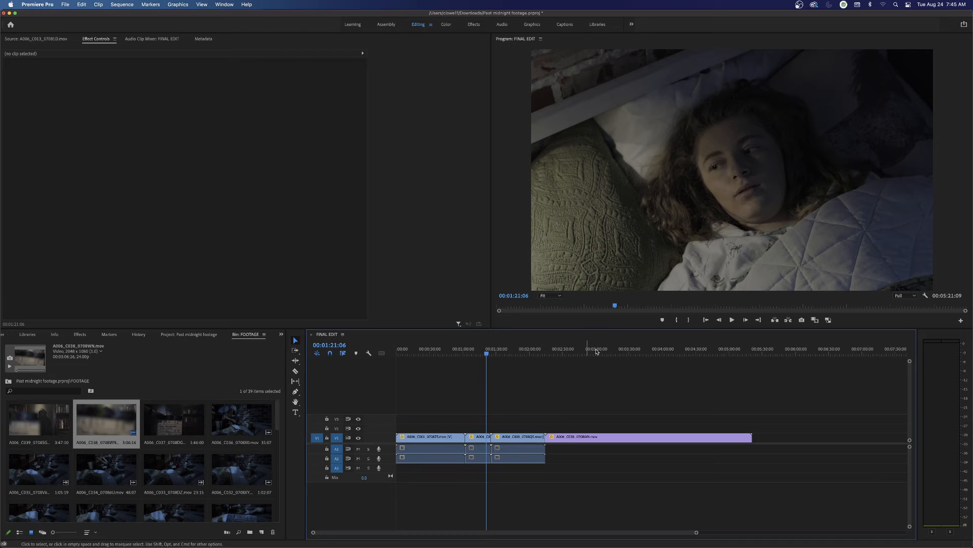
click(630, 349)
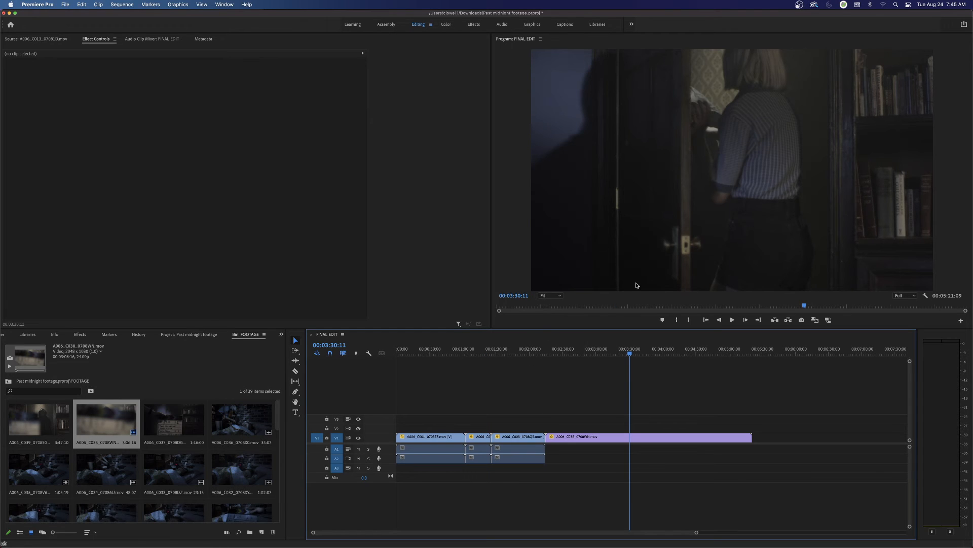
click(524, 348)
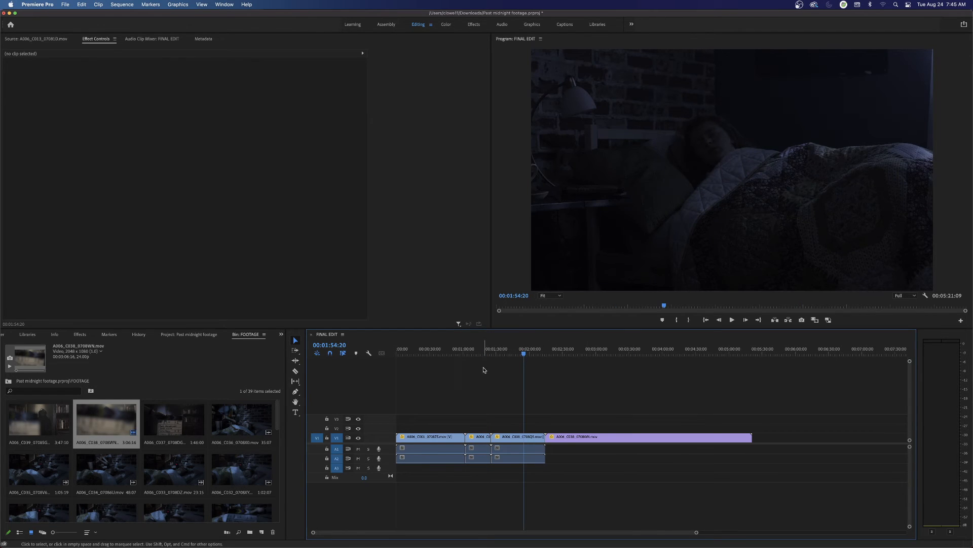
click(481, 349)
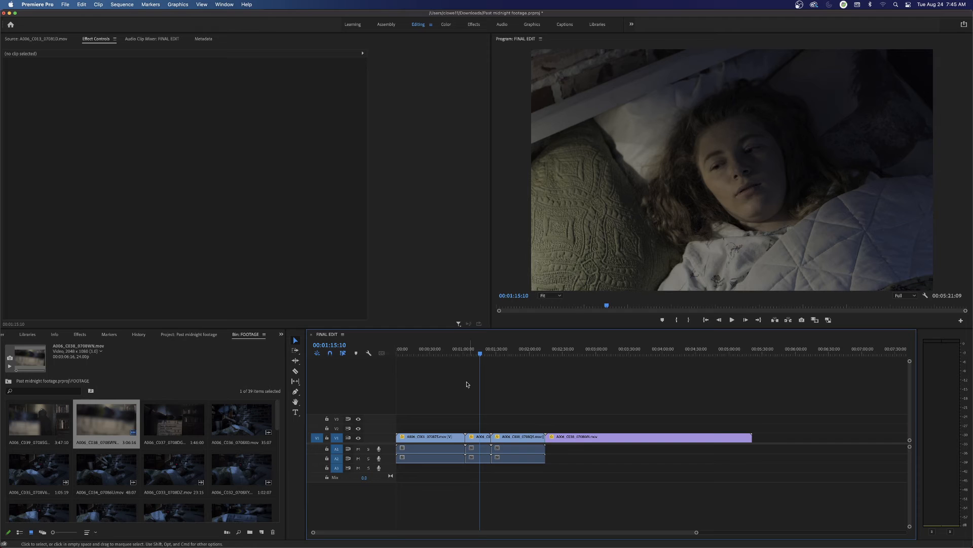
click(448, 353)
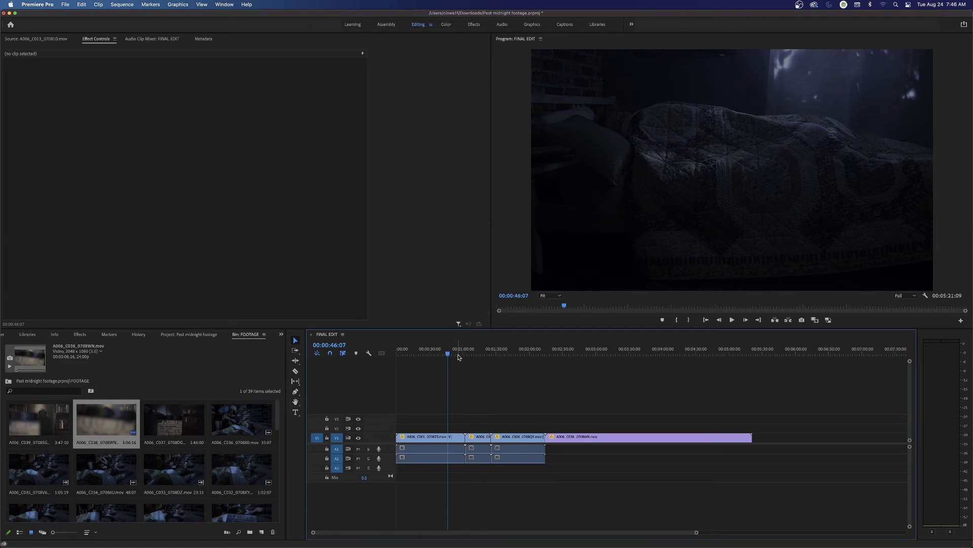
mouse_move(666, 335)
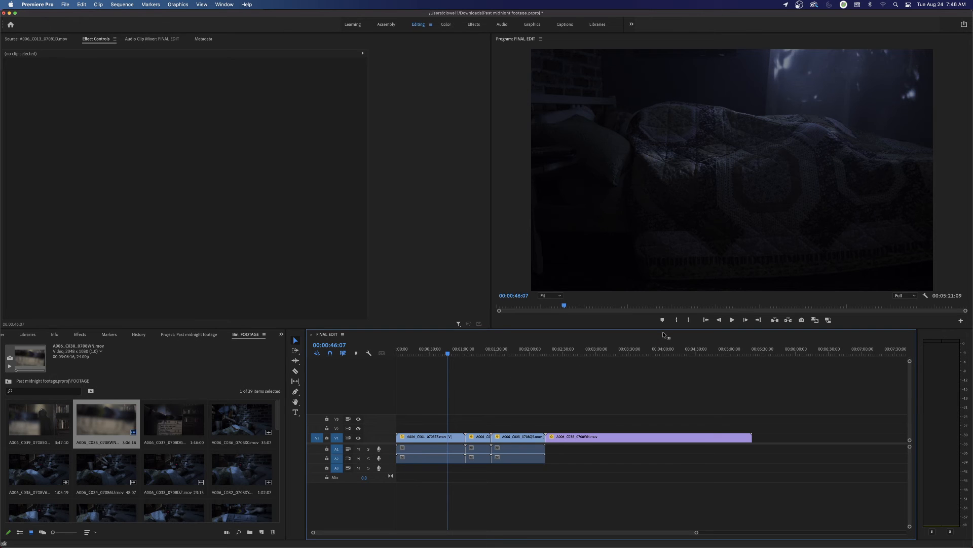
mouse_move(486, 350)
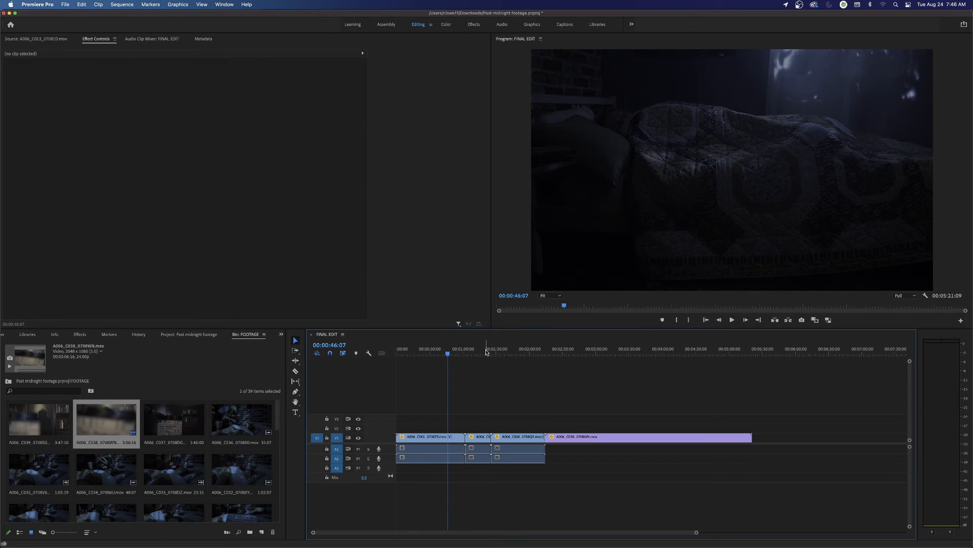
click(486, 349)
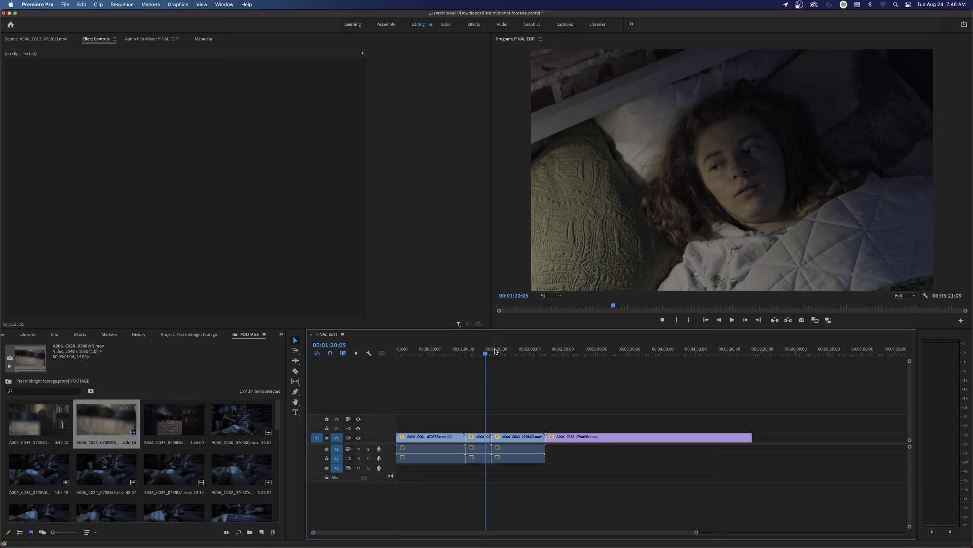
mouse_move(512, 353)
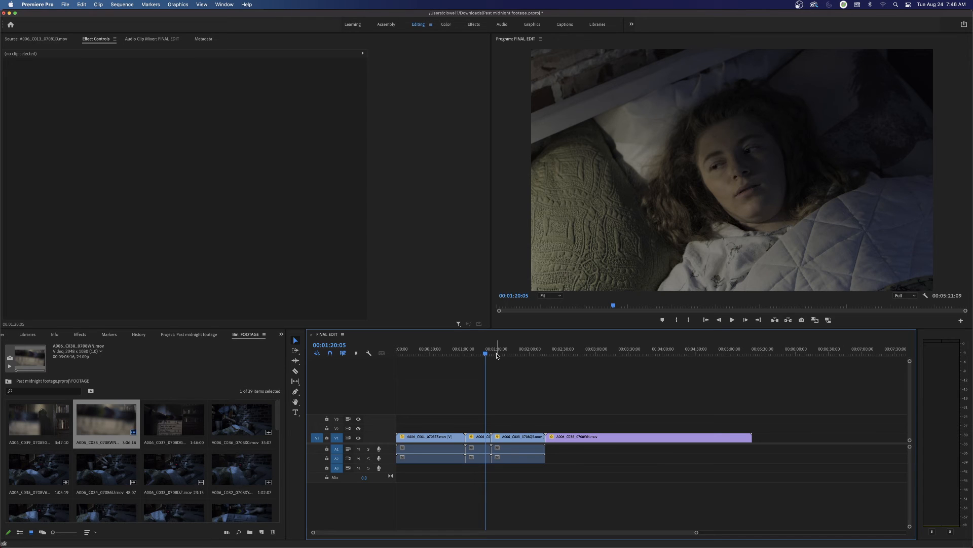
mouse_move(506, 390)
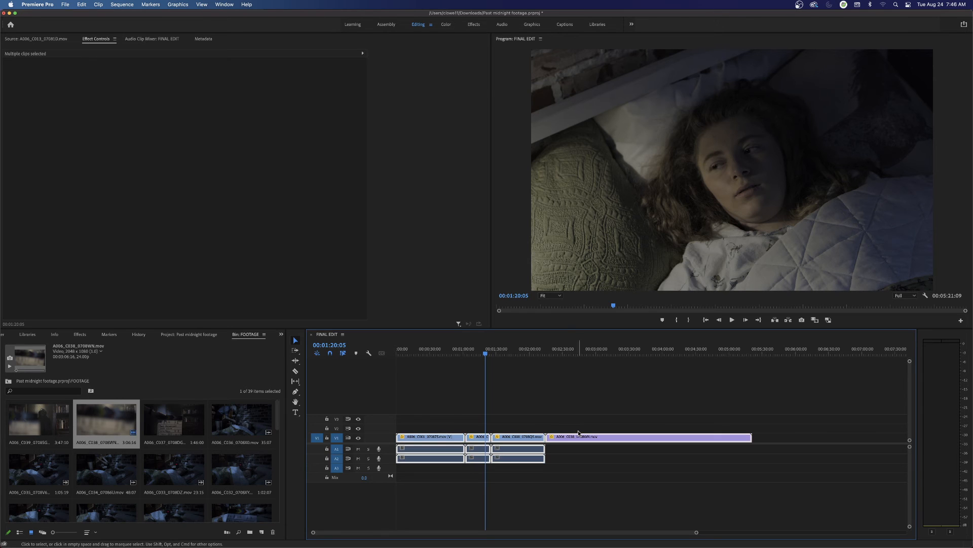
Step: Apply Set to Frame Size to the selected clips twice, showing black bars on the bed shot
right_click(579, 432)
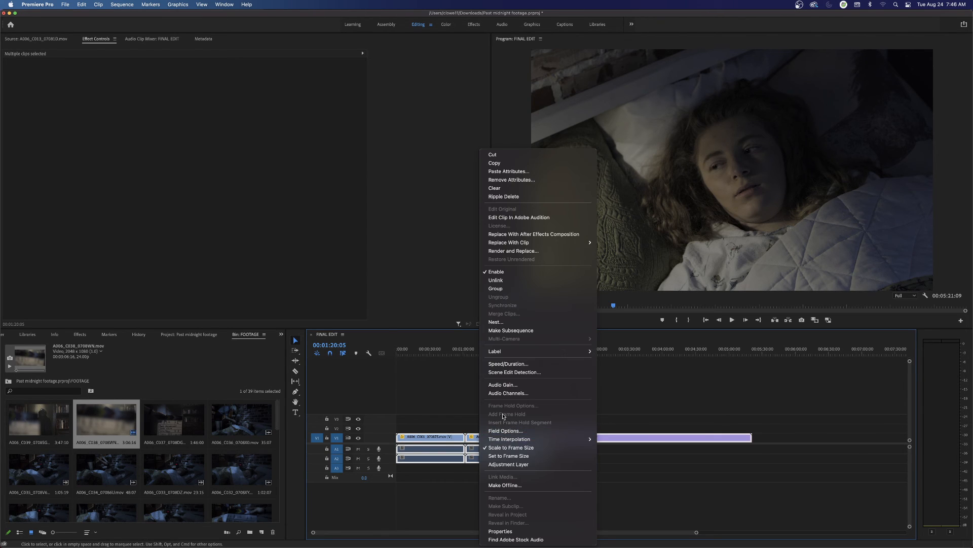
mouse_move(508, 455)
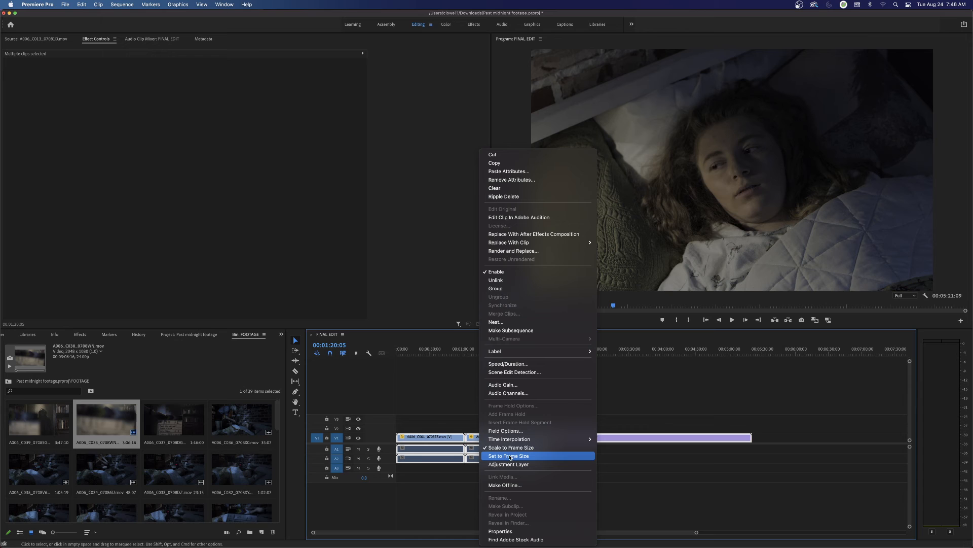
click(509, 455)
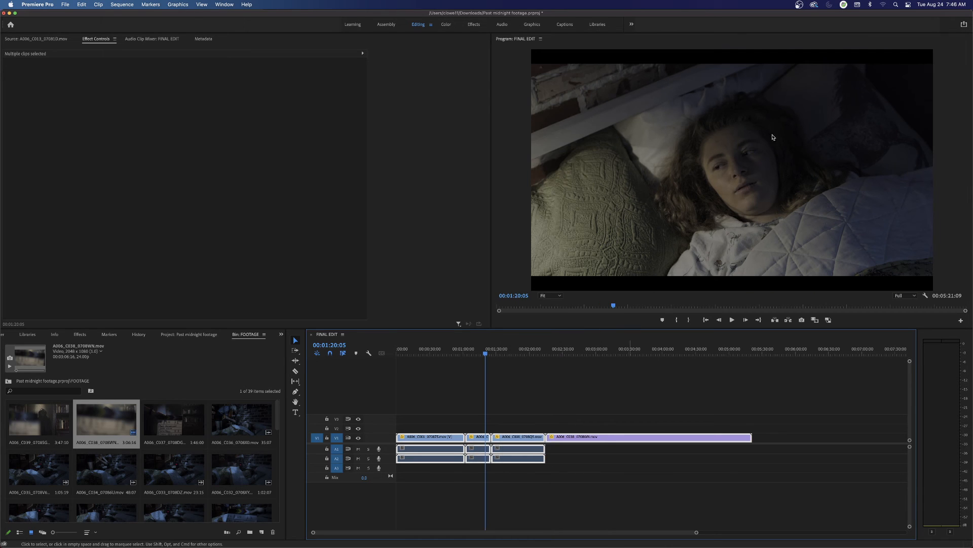
mouse_move(659, 211)
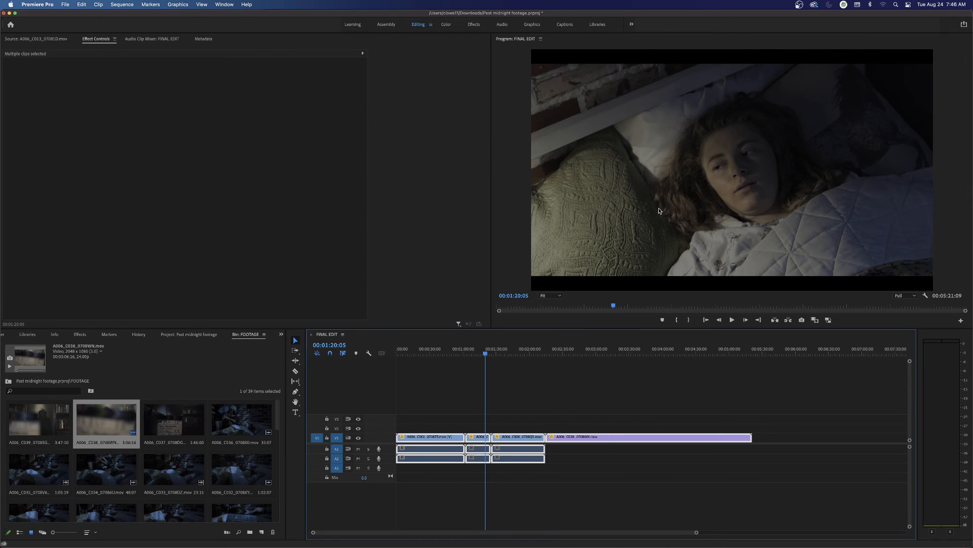
mouse_move(656, 266)
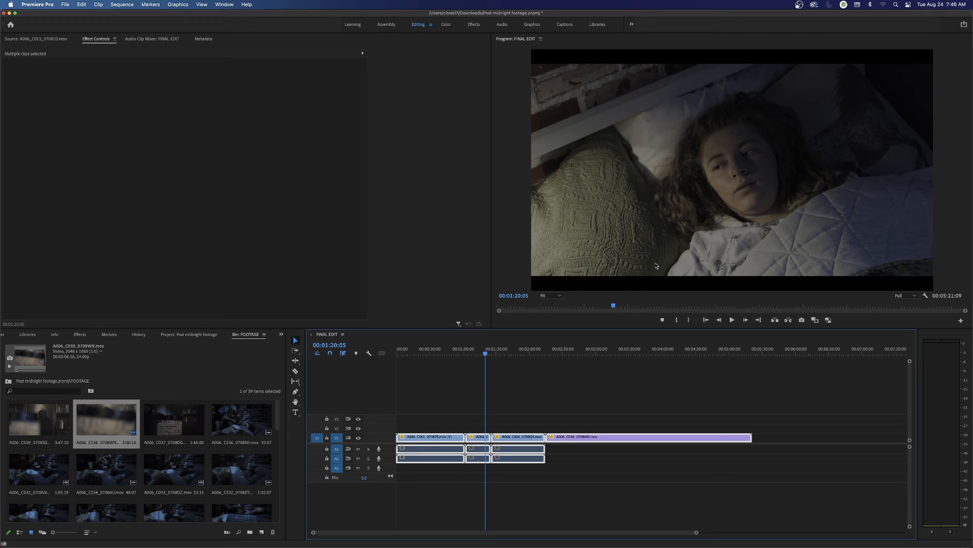
mouse_move(649, 274)
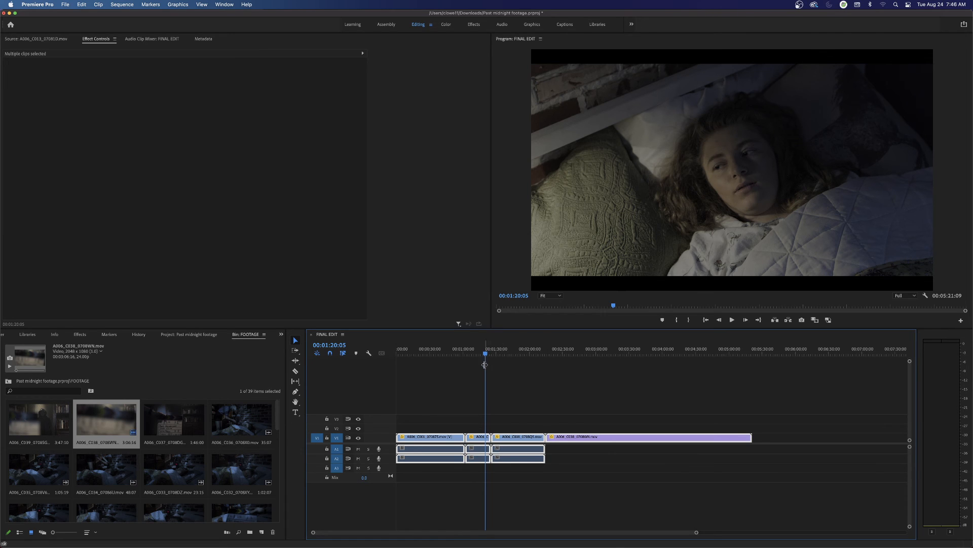
click(566, 412)
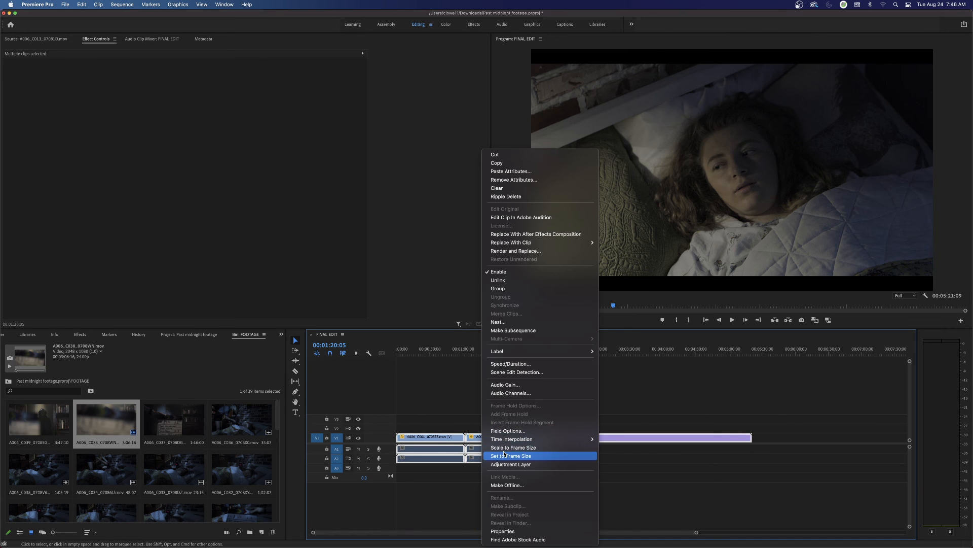
click(512, 456)
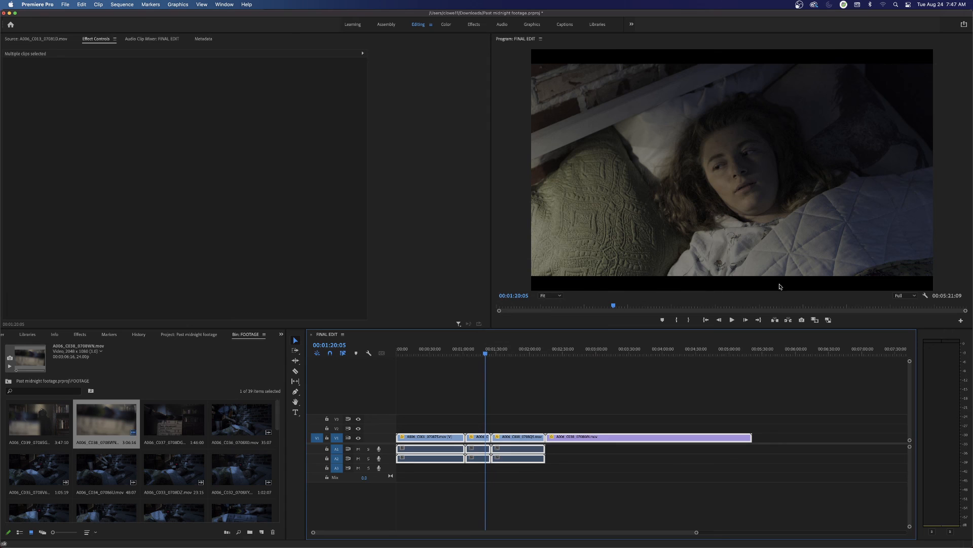
mouse_move(638, 329)
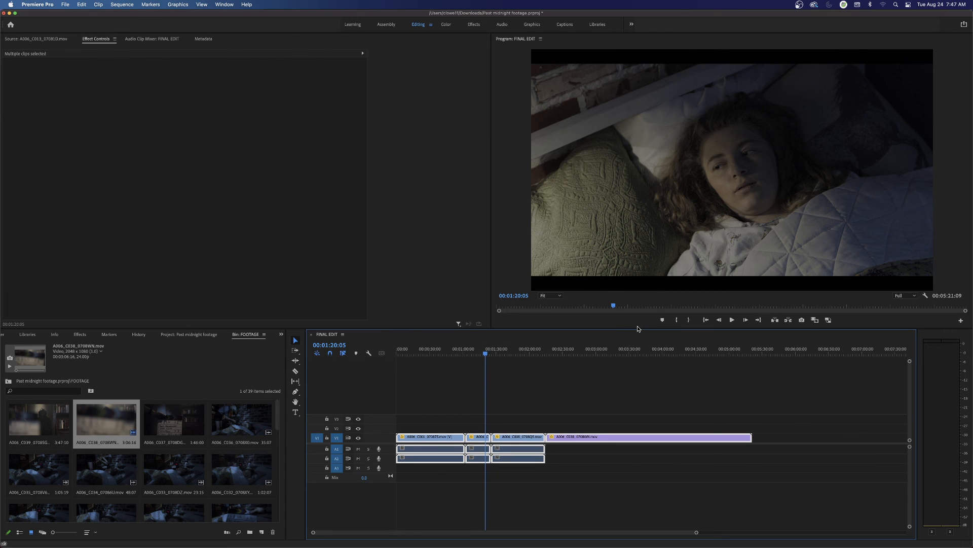
mouse_move(398, 422)
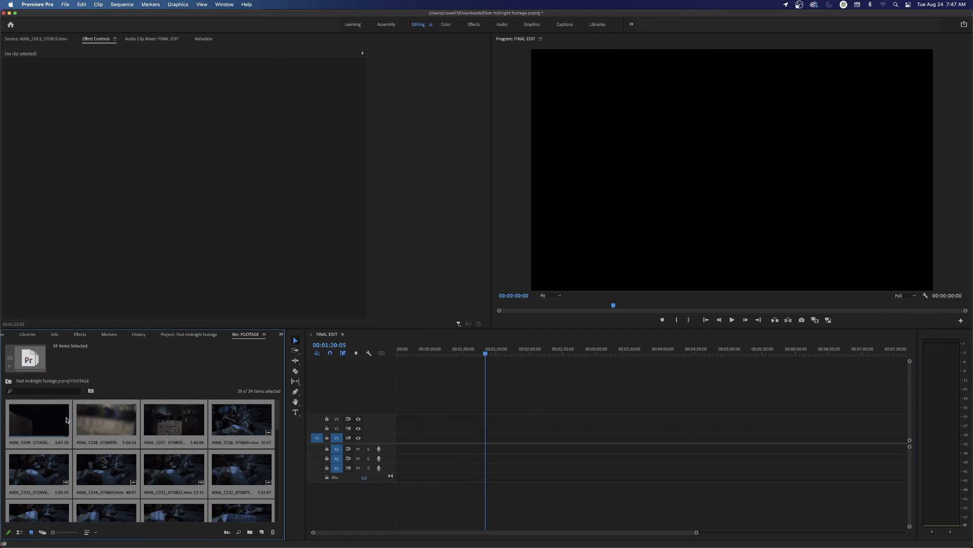
mouse_move(146, 113)
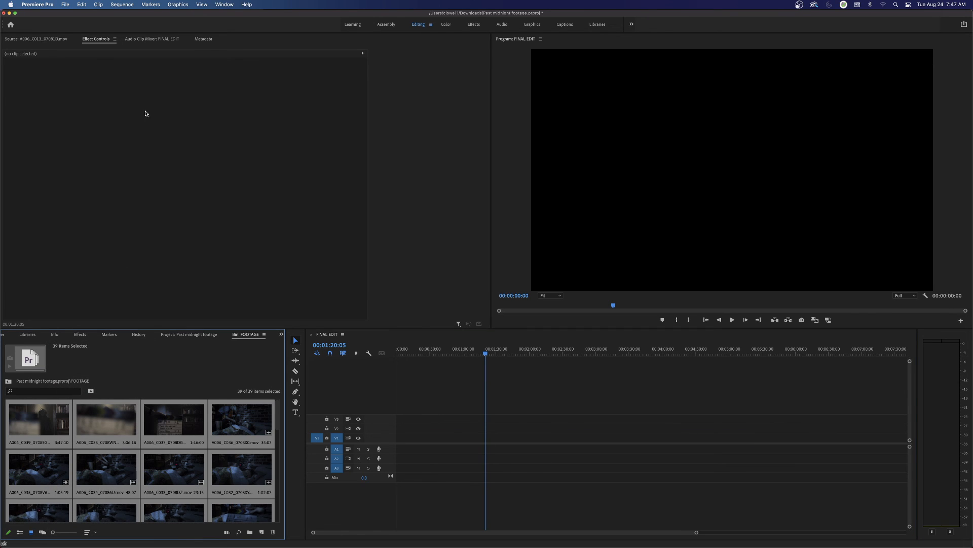
mouse_move(117, 28)
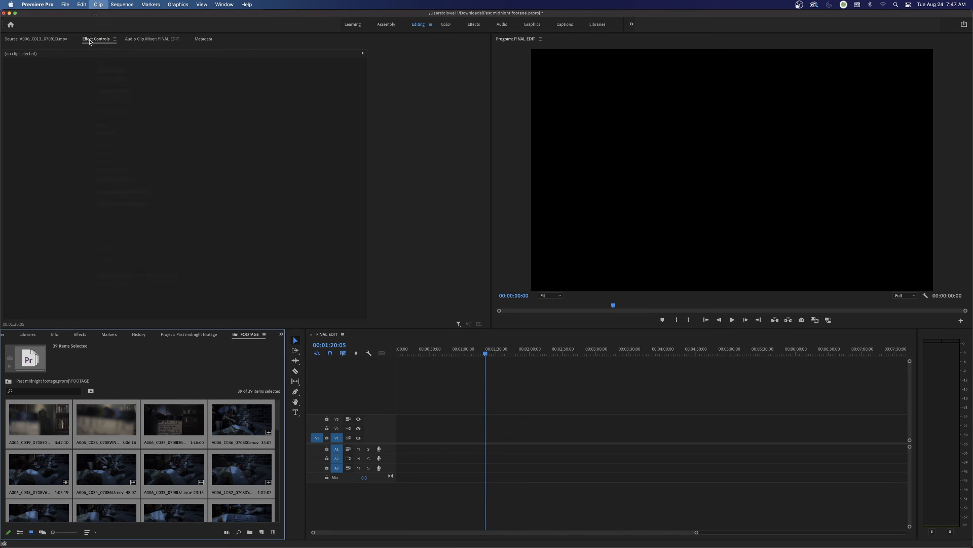
Step: Check the Clip menu's video options for the 39 selected bin clips
click(98, 5)
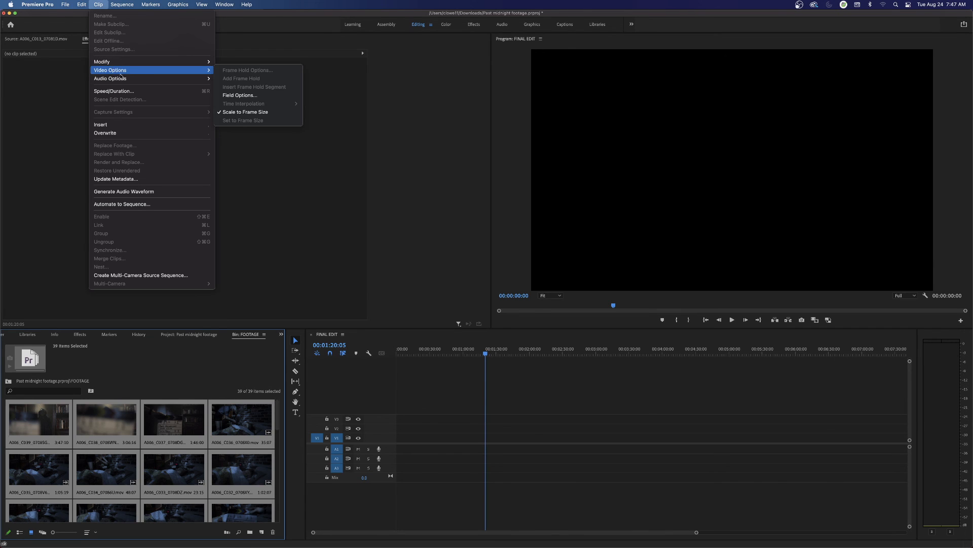
mouse_move(244, 111)
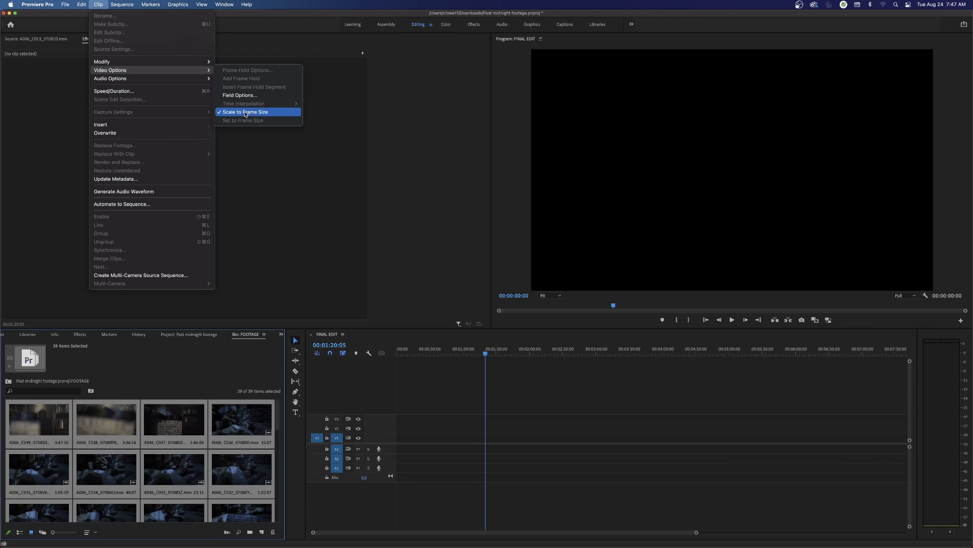
mouse_move(306, 202)
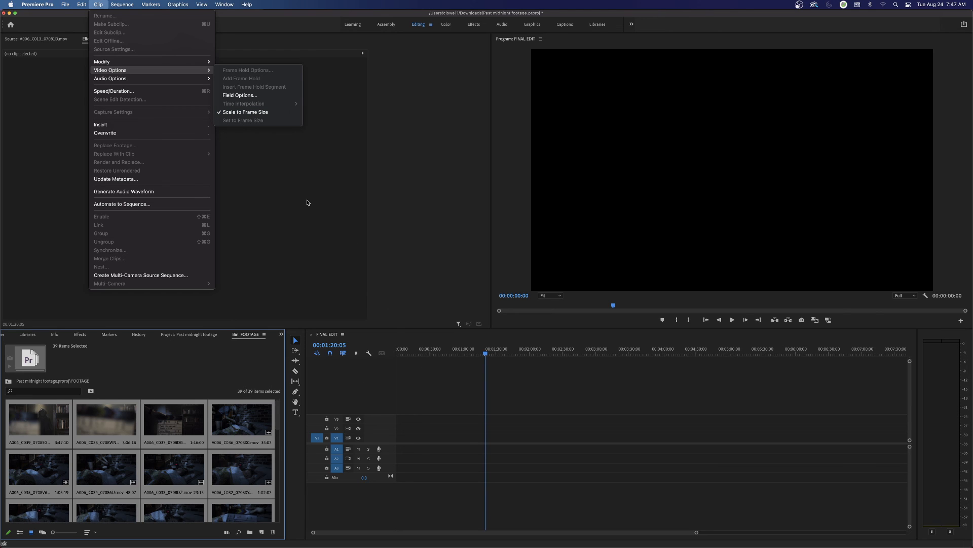
mouse_move(243, 112)
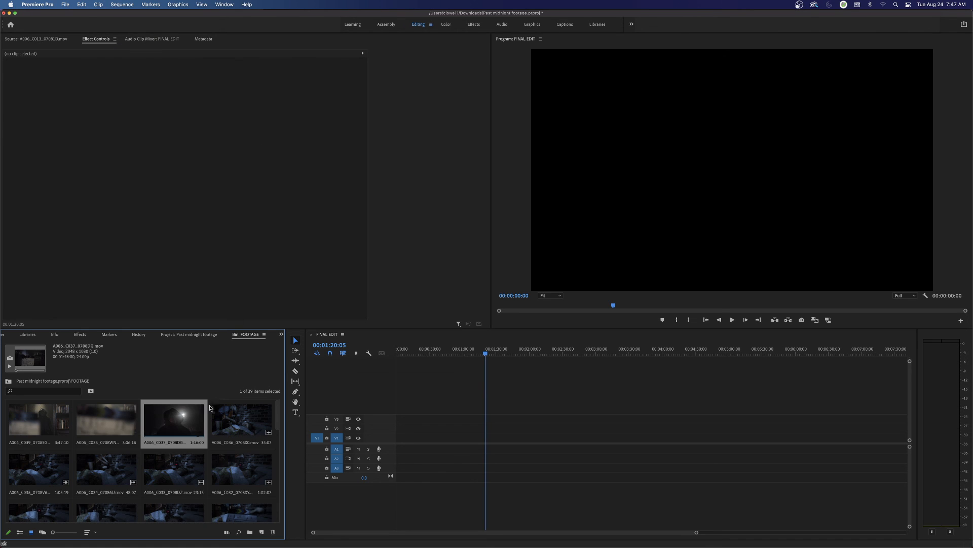
Step: Add clip A006_C038 to the timeline, keep existing sequence settings, and preview later frames
click(106, 422)
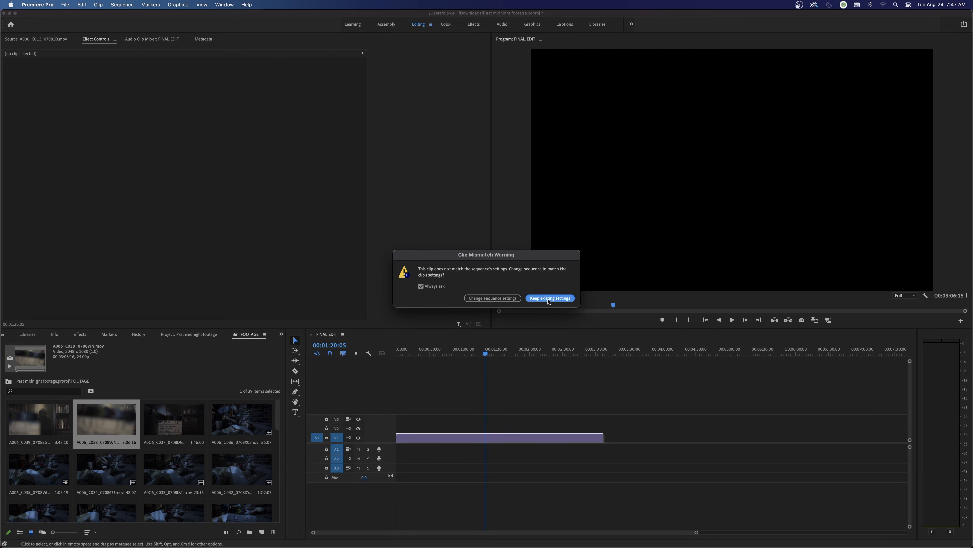
click(549, 298)
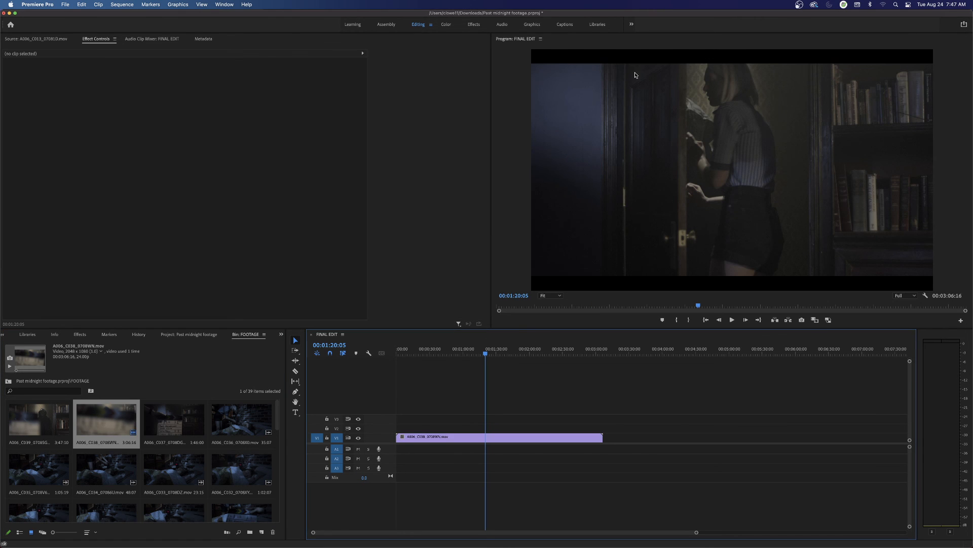
mouse_move(643, 61)
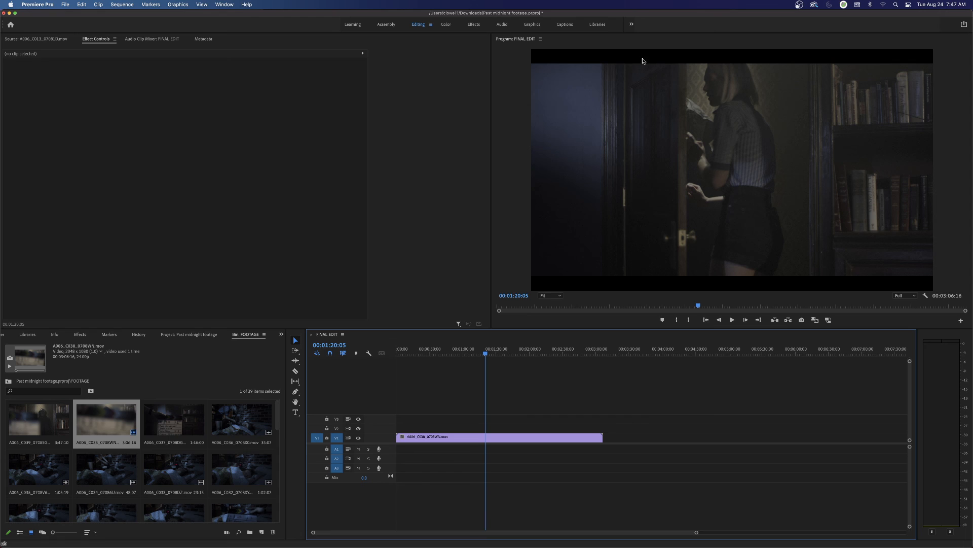
mouse_move(774, 128)
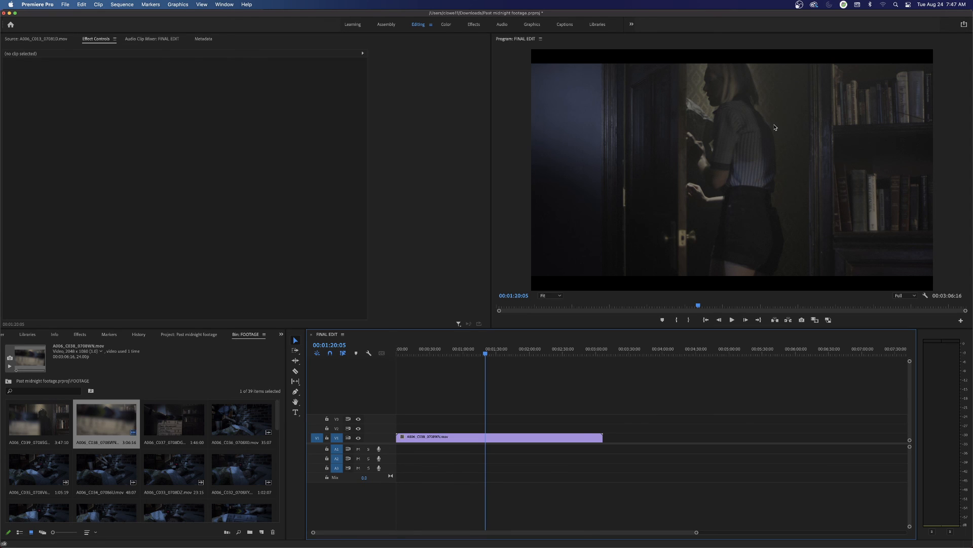
mouse_move(712, 62)
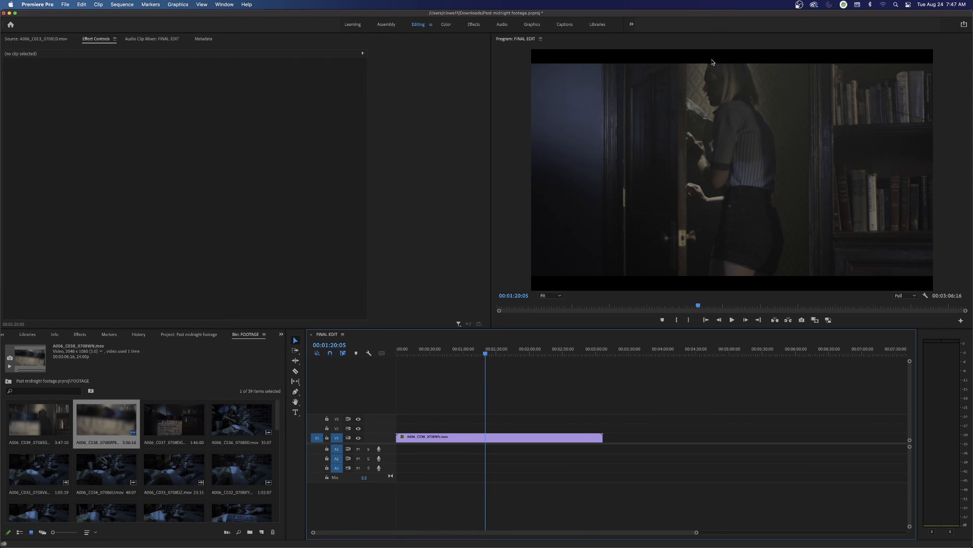
click(501, 354)
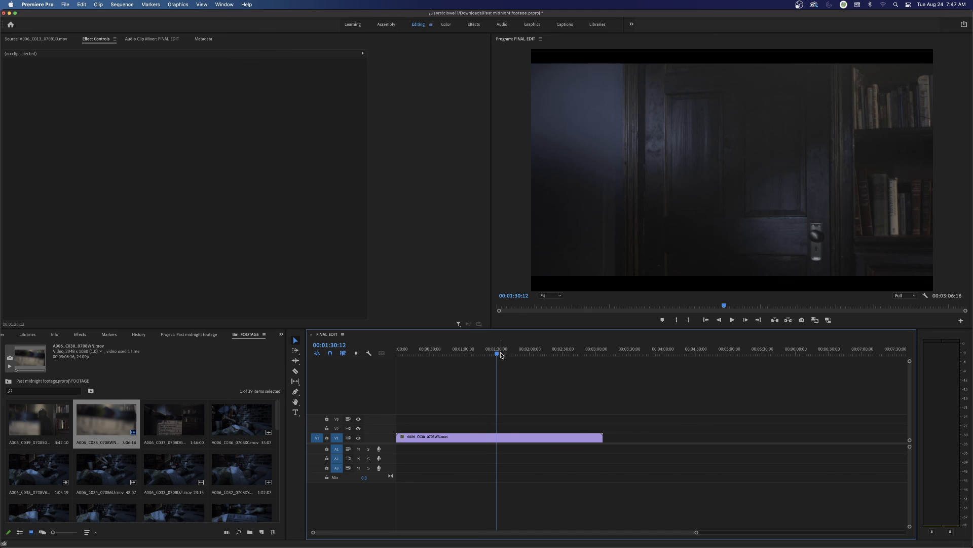